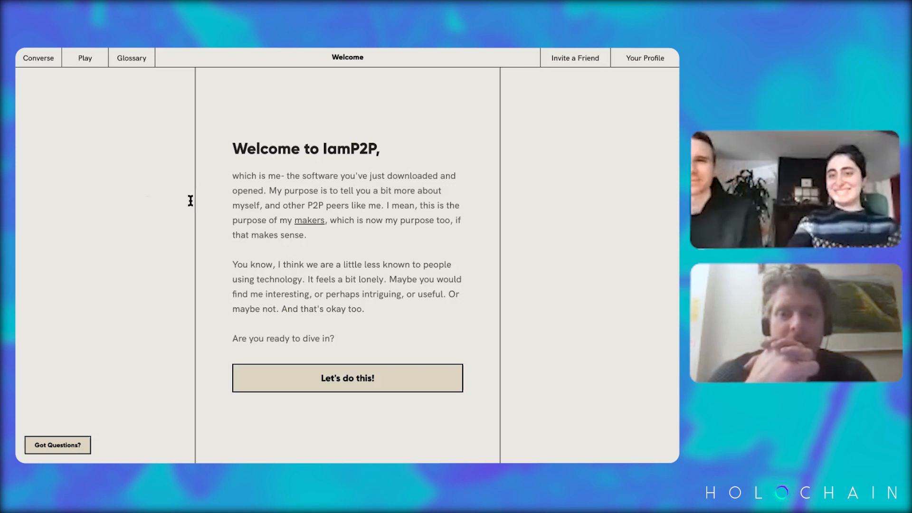
{"action": "mouse_move", "coordinate": [326, 389]}
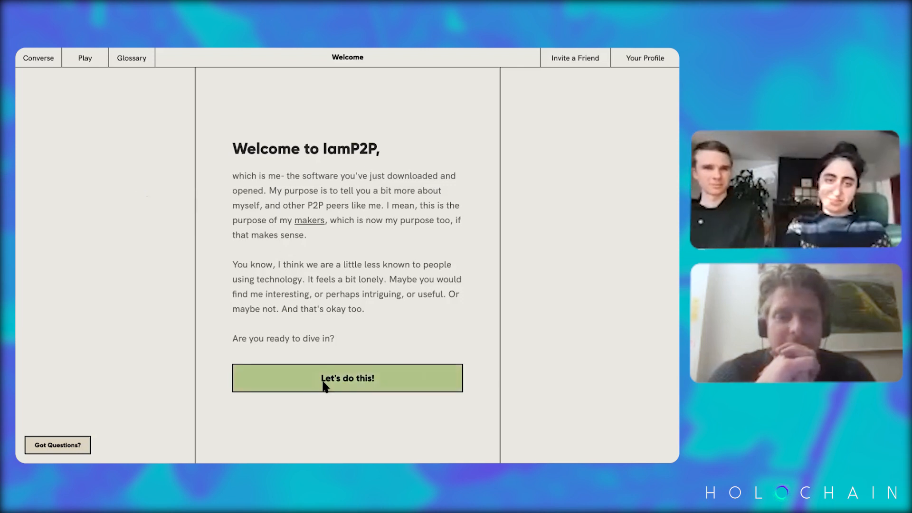
Start the chat so IamP2P introduces itself and offers five follow-up questions.
{"action": "left_click", "coordinate": [347, 378]}
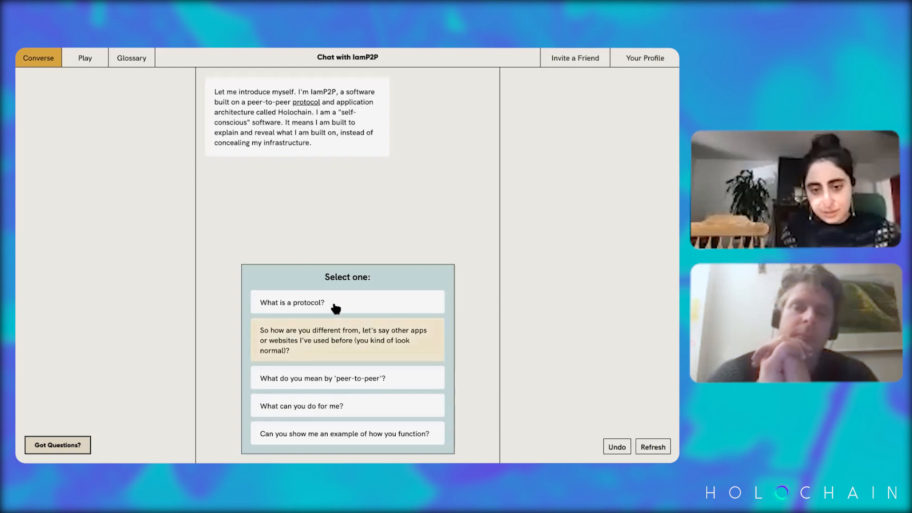
{"action": "mouse_move", "coordinate": [406, 212]}
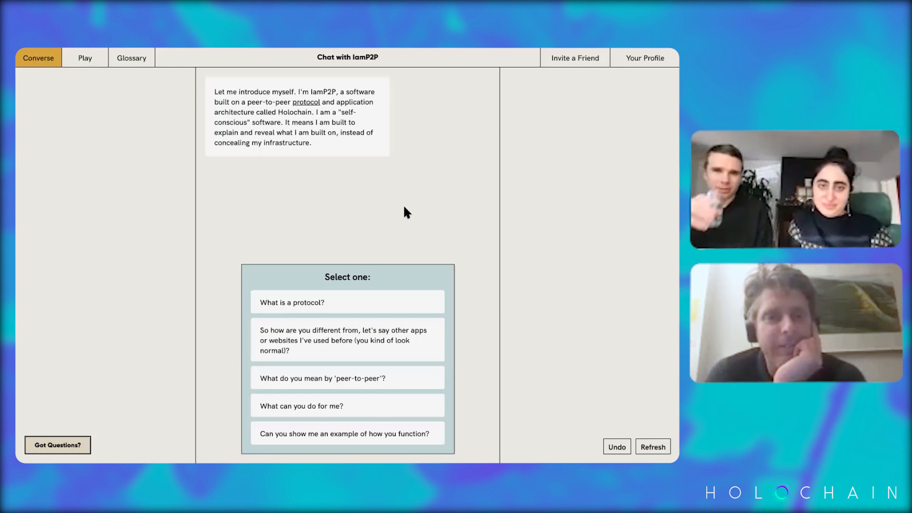
{"action": "mouse_move", "coordinate": [388, 356]}
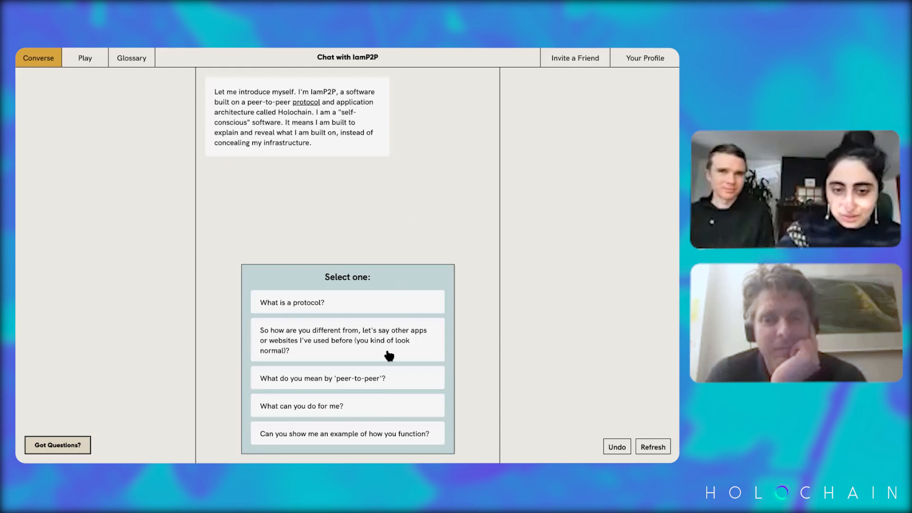
Ask 'What do you mean by peer-to-peer?' and receive its two explanations.
{"action": "left_click", "coordinate": [347, 377]}
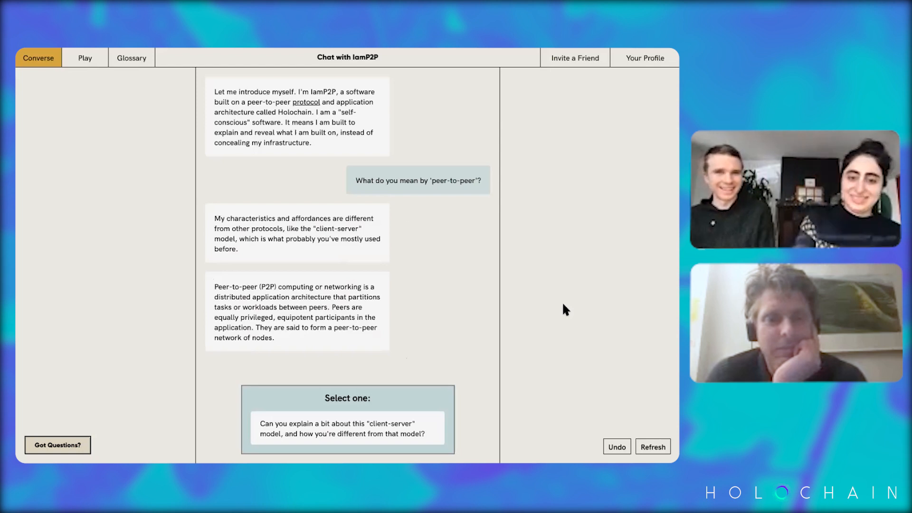
{"action": "mouse_move", "coordinate": [417, 348]}
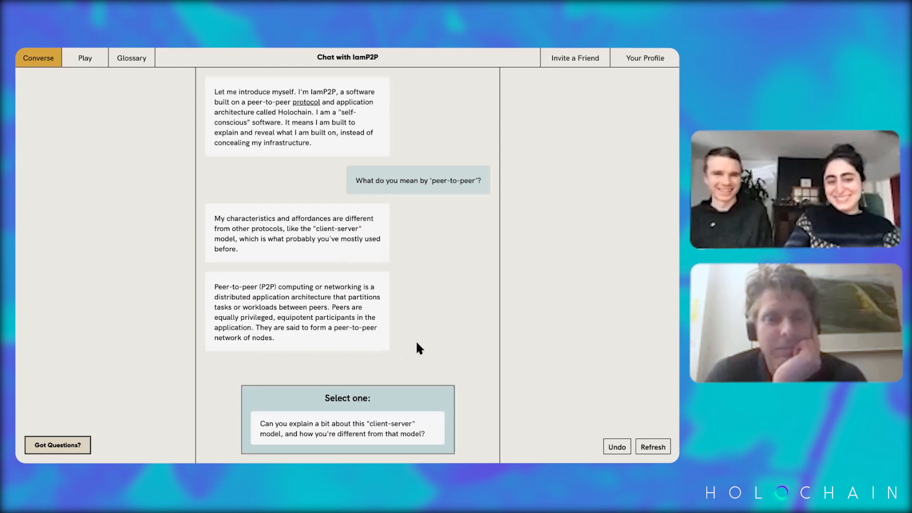
{"action": "mouse_move", "coordinate": [482, 402]}
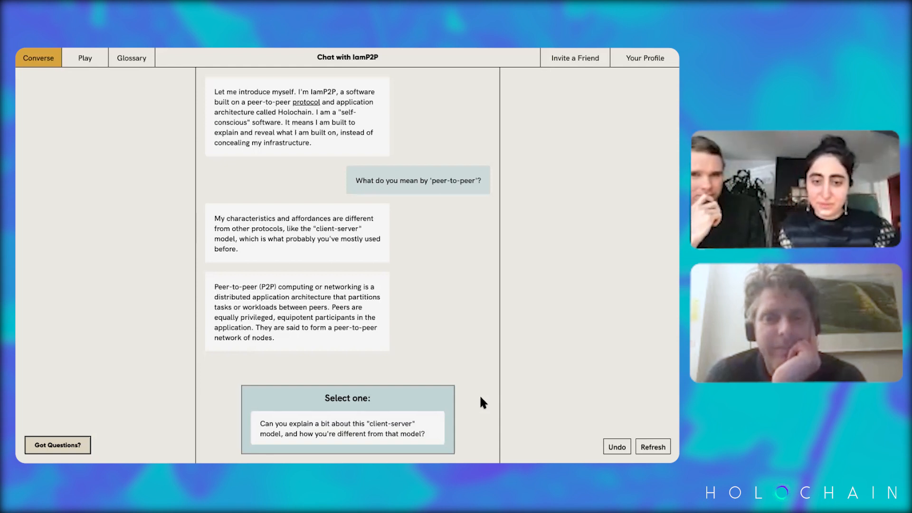
Ask for the client-server model and how it differs from peer-to-peer.
{"action": "left_click", "coordinate": [347, 428]}
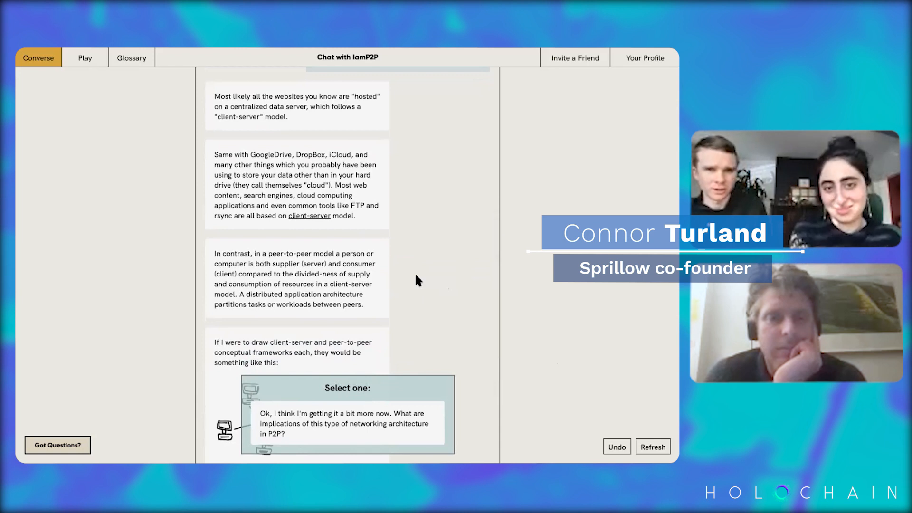
{"action": "mouse_move", "coordinate": [270, 230]}
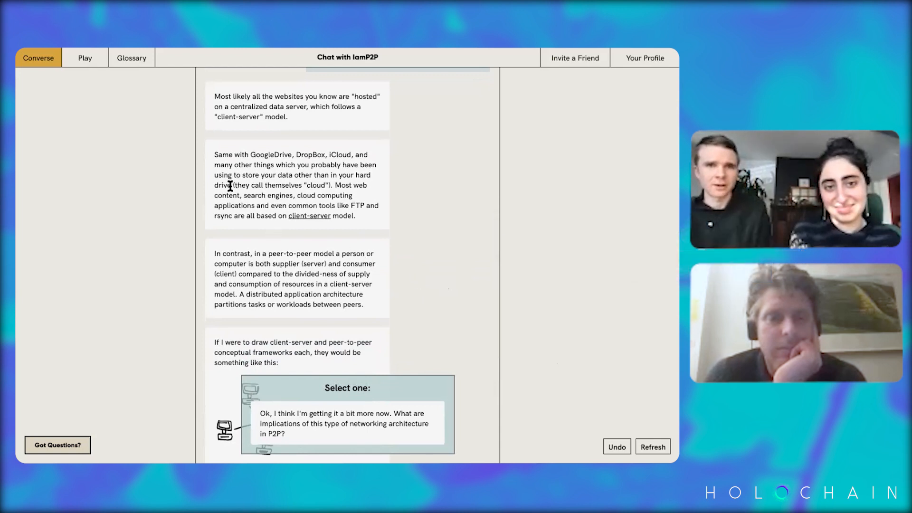
Scroll the chat down to show the client-server and peer-to-peer model diagrams.
{"action": "scroll", "scroll_direction": "down", "scroll_amount": 3}
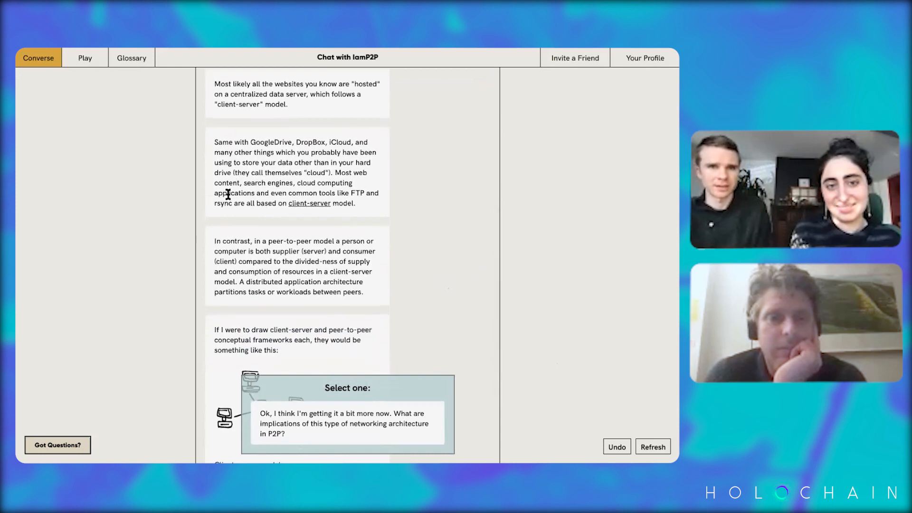
{"action": "scroll", "scroll_direction": "down", "scroll_amount": 3}
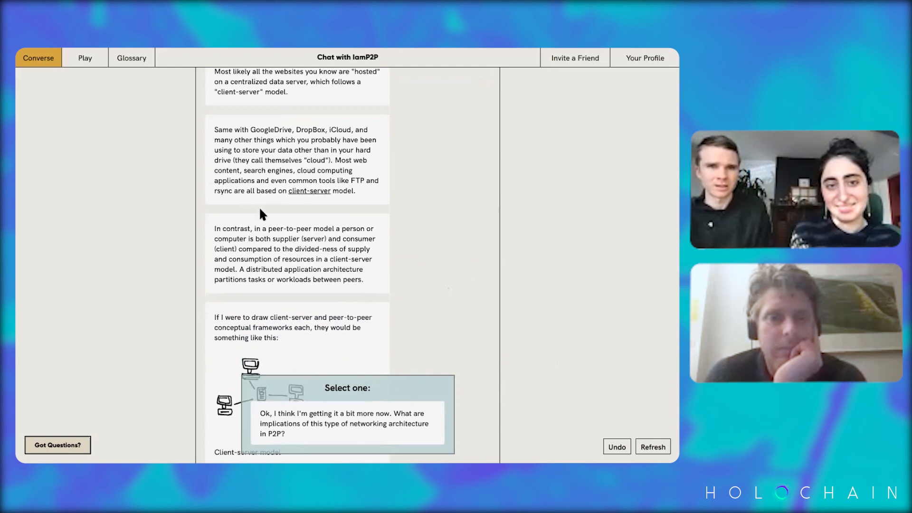
{"action": "scroll", "scroll_direction": "down", "scroll_amount": 3}
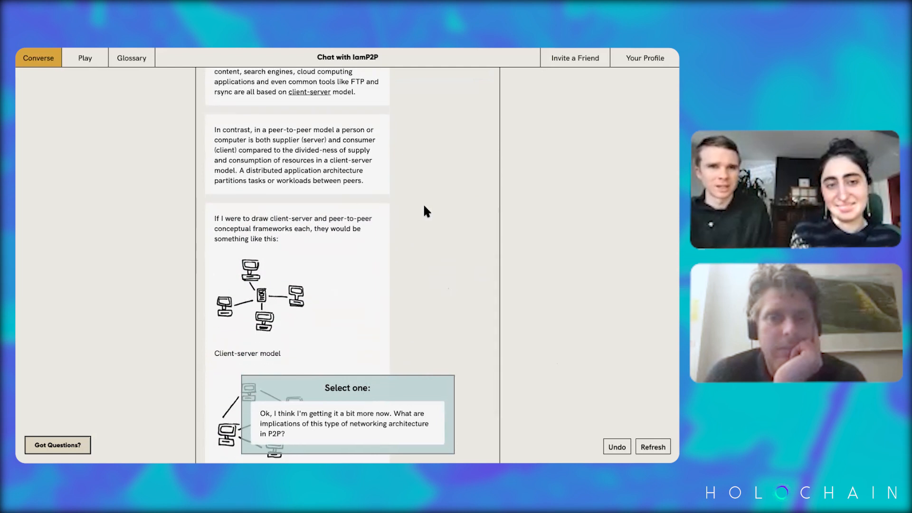
{"action": "scroll", "scroll_direction": "down", "scroll_amount": 3}
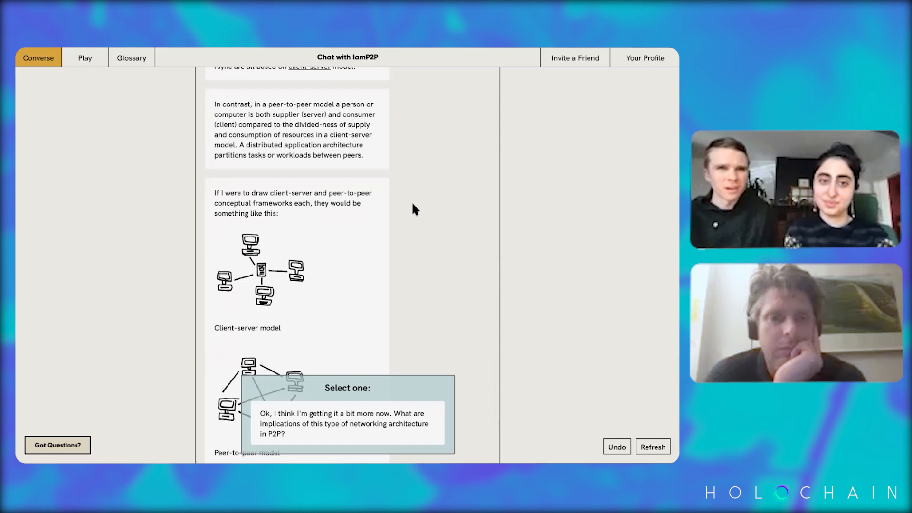
{"action": "mouse_move", "coordinate": [403, 203]}
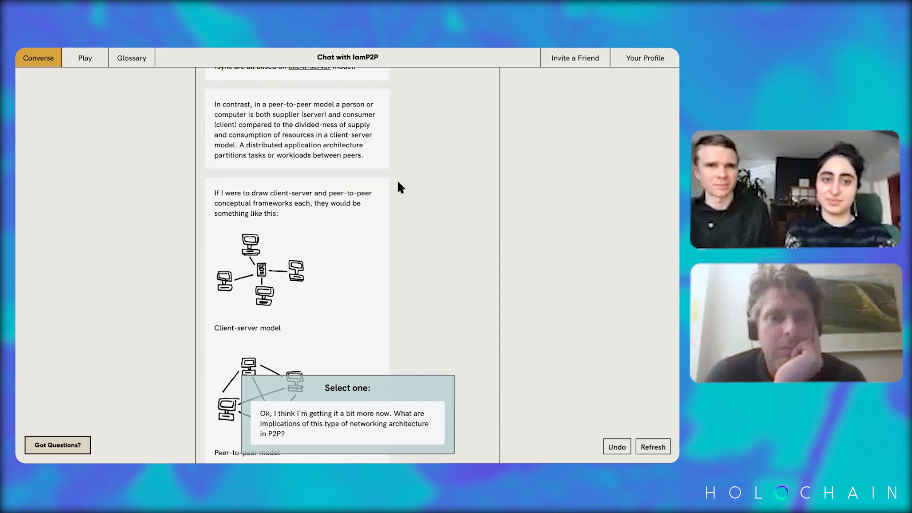
{"action": "mouse_move", "coordinate": [355, 173]}
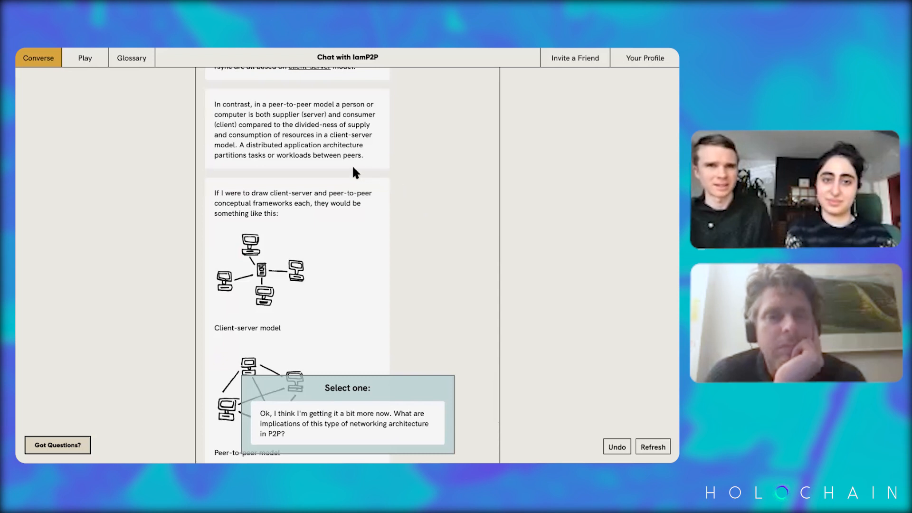
{"action": "scroll", "scroll_direction": "down", "scroll_amount": 3}
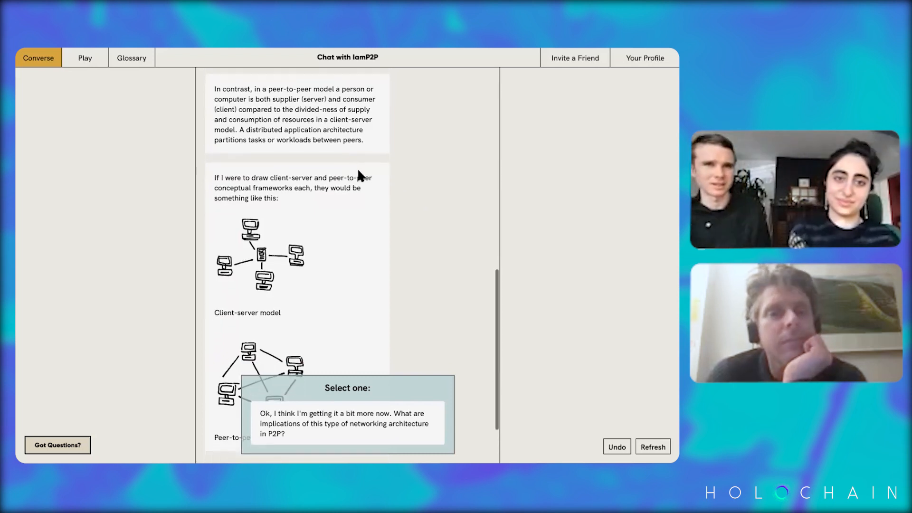
{"action": "scroll", "scroll_direction": "down", "scroll_amount": 3}
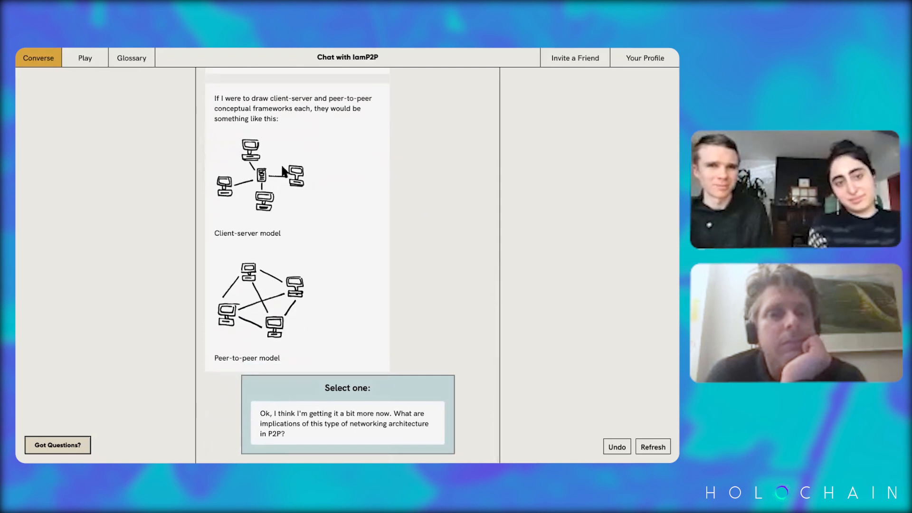
{"action": "mouse_move", "coordinate": [300, 239]}
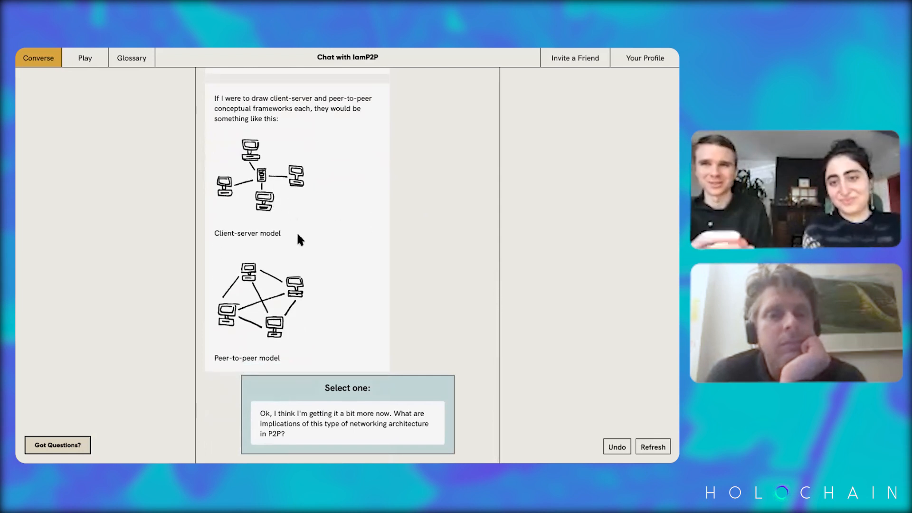
{"action": "mouse_move", "coordinate": [281, 224]}
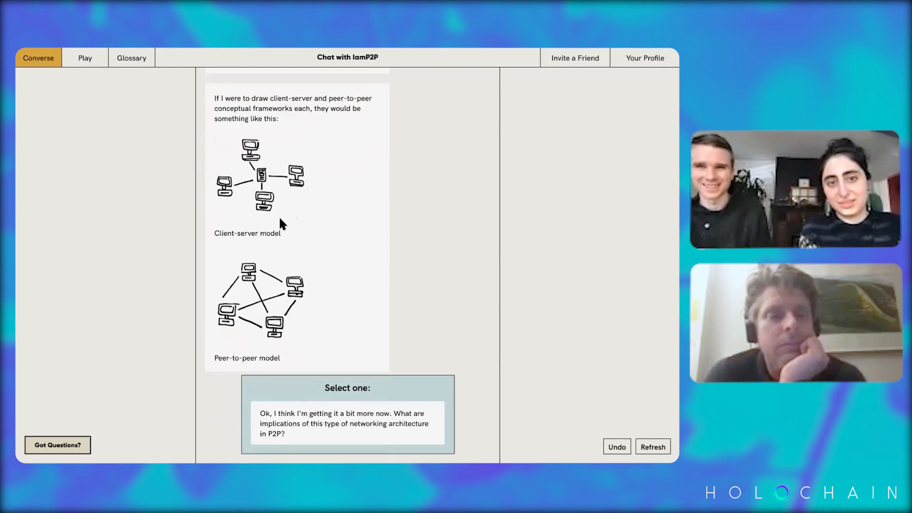
{"action": "mouse_move", "coordinate": [316, 282]}
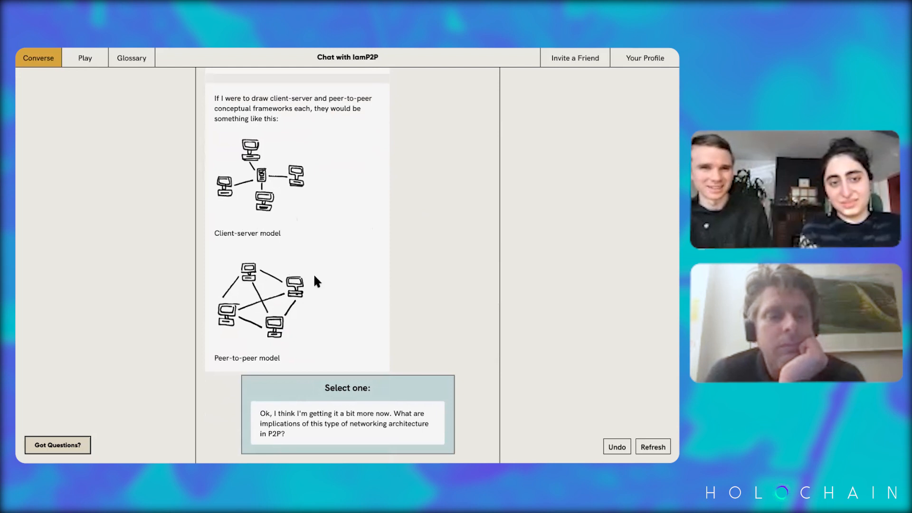
{"action": "mouse_move", "coordinate": [313, 328]}
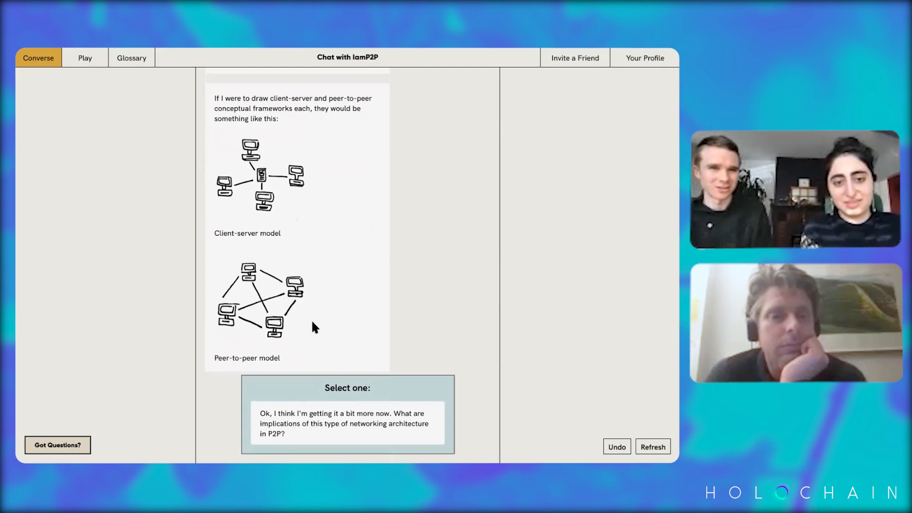
{"action": "mouse_move", "coordinate": [326, 332]}
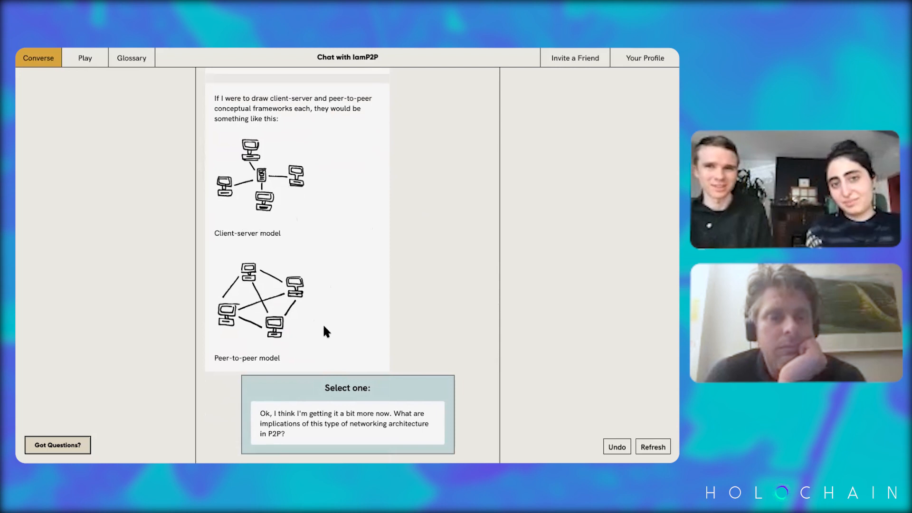
{"action": "mouse_move", "coordinate": [333, 341]}
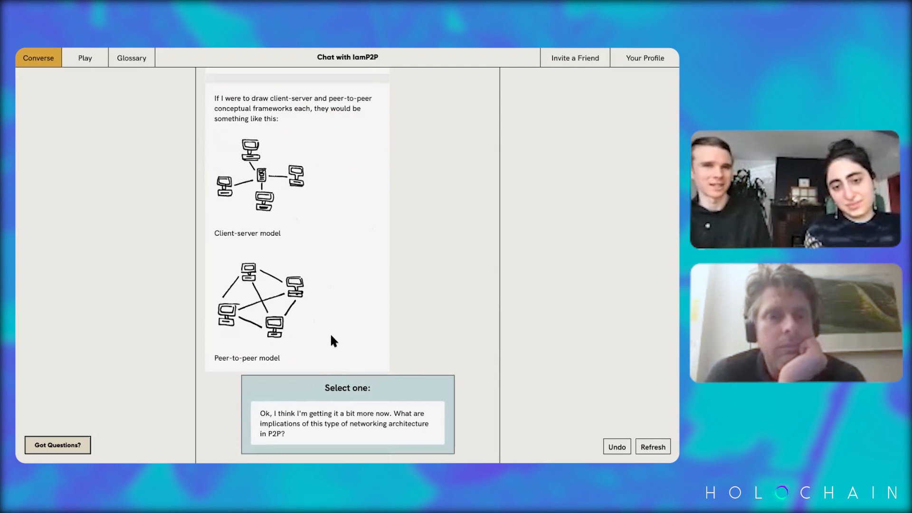
{"action": "mouse_move", "coordinate": [329, 360]}
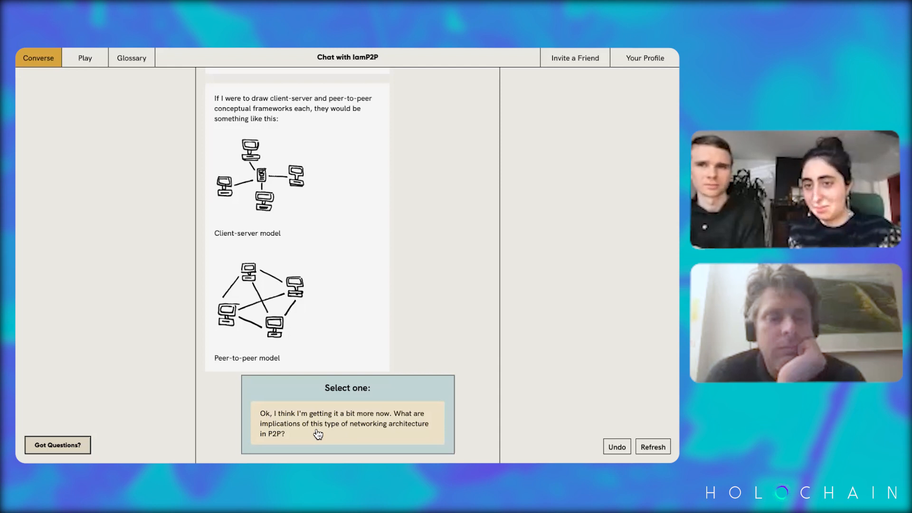
{"action": "left_click", "coordinate": [347, 424]}
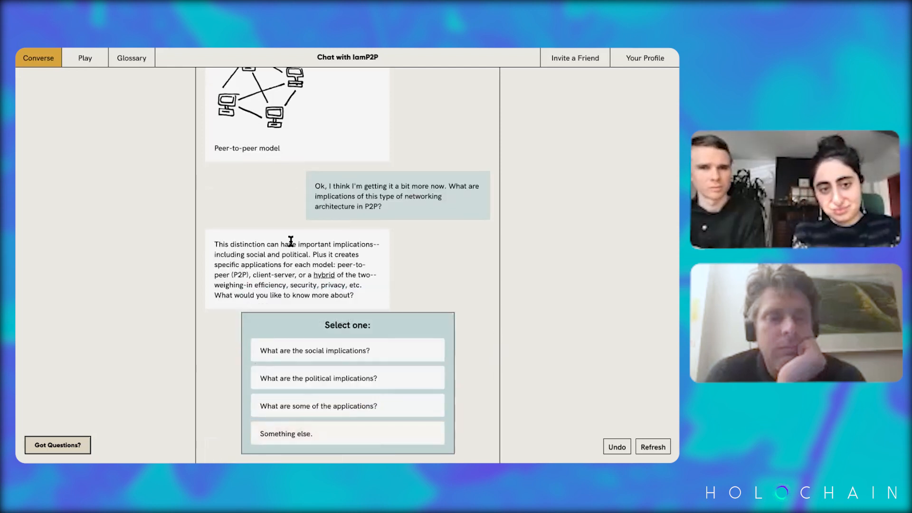
{"action": "mouse_move", "coordinate": [290, 270]}
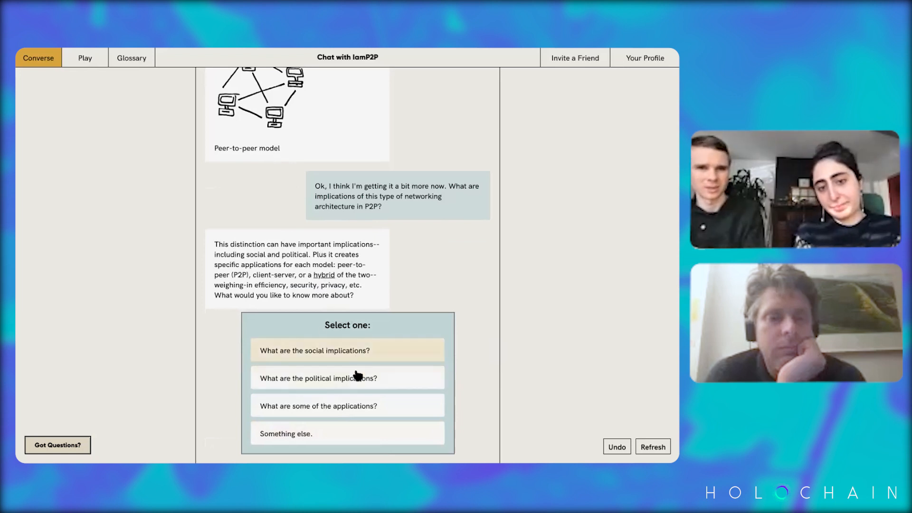
{"action": "mouse_move", "coordinate": [378, 352]}
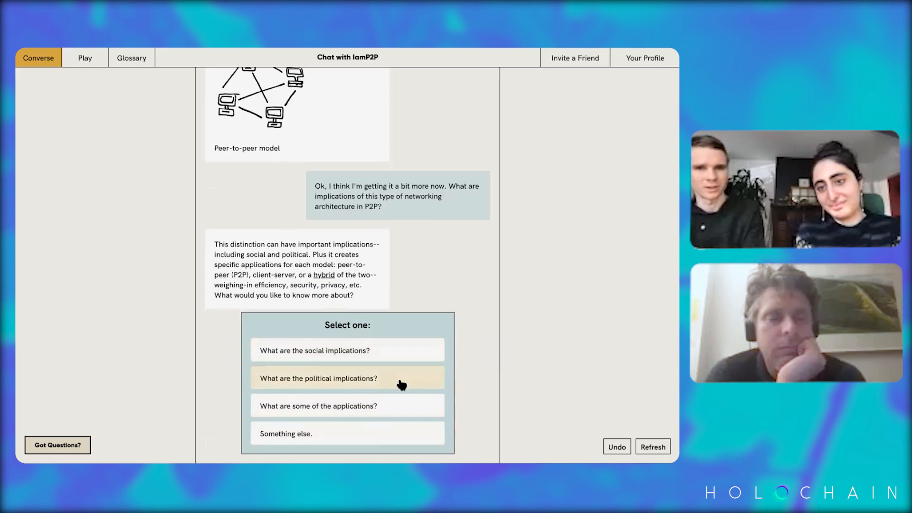
{"action": "mouse_move", "coordinate": [392, 381]}
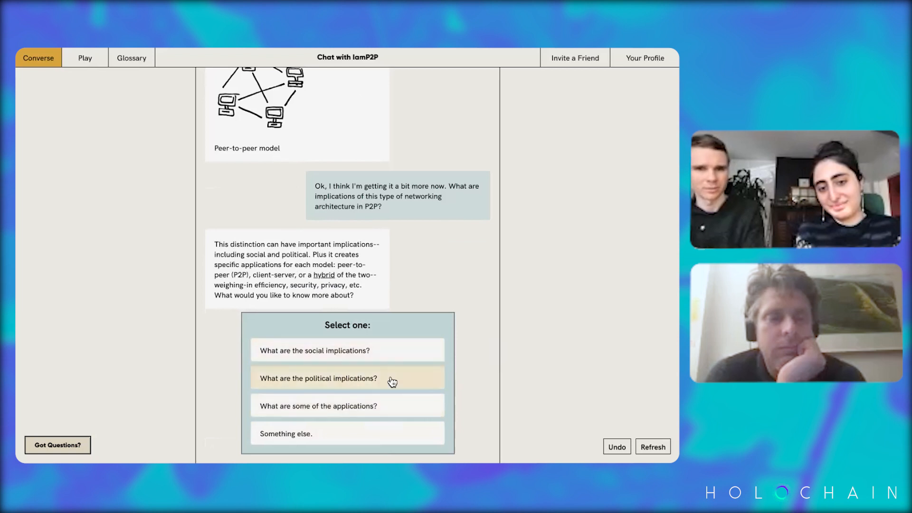
{"action": "mouse_move", "coordinate": [391, 365]}
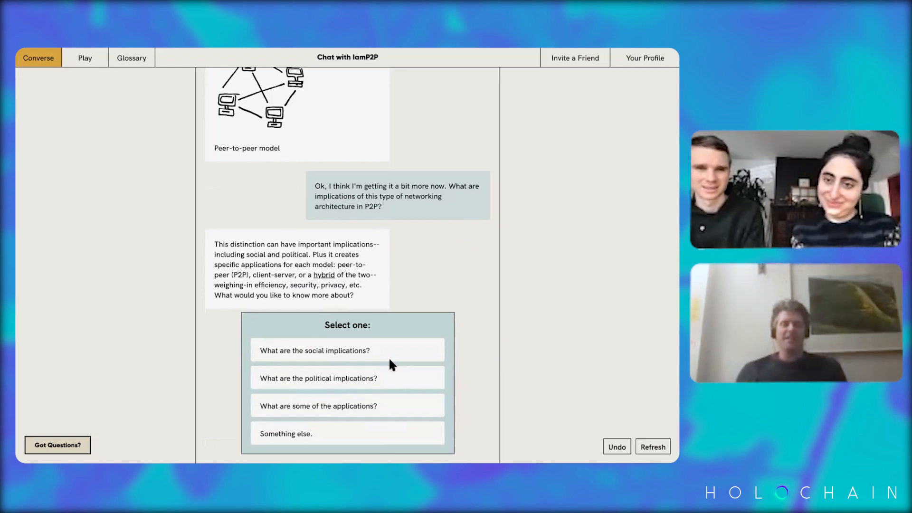
{"action": "mouse_move", "coordinate": [414, 335]}
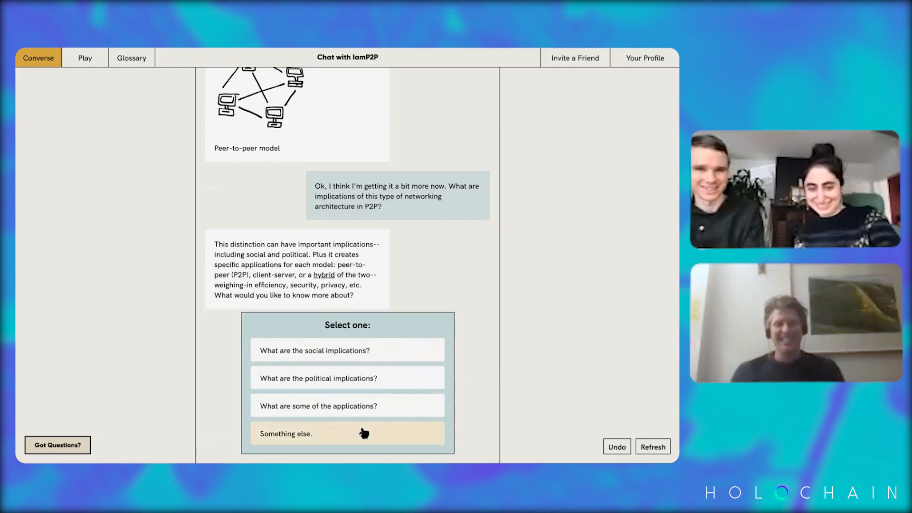
Choose 'Something else.' and get the reply recommending the P2P transaction game.
{"action": "left_click", "coordinate": [348, 433]}
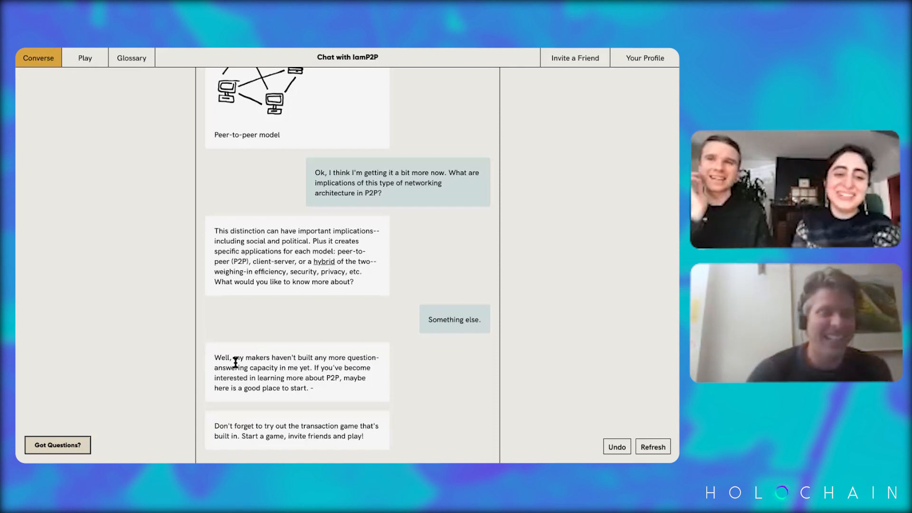
{"action": "mouse_move", "coordinate": [180, 331]}
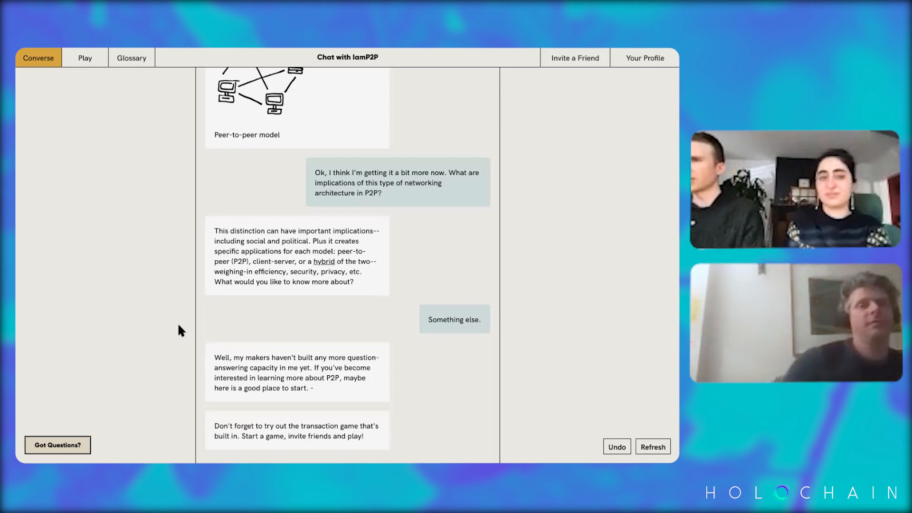
{"action": "mouse_move", "coordinate": [197, 305]}
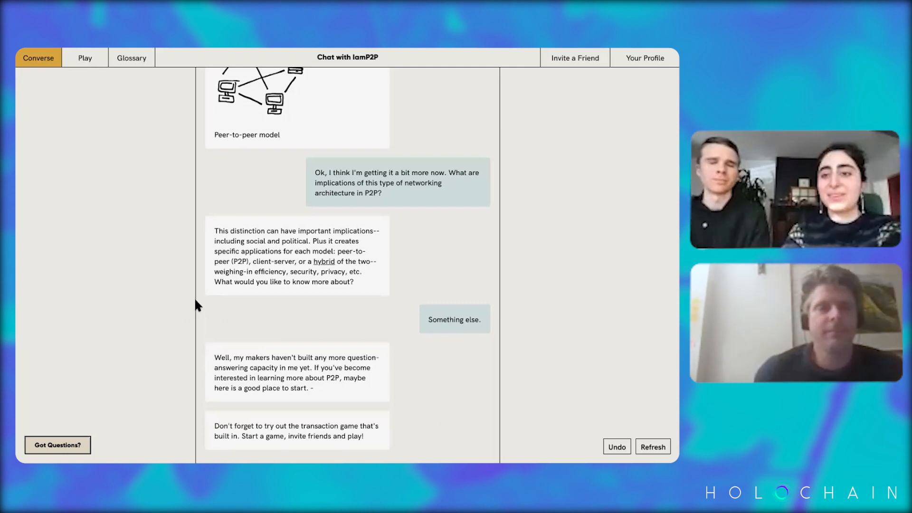
{"action": "mouse_move", "coordinate": [240, 298]}
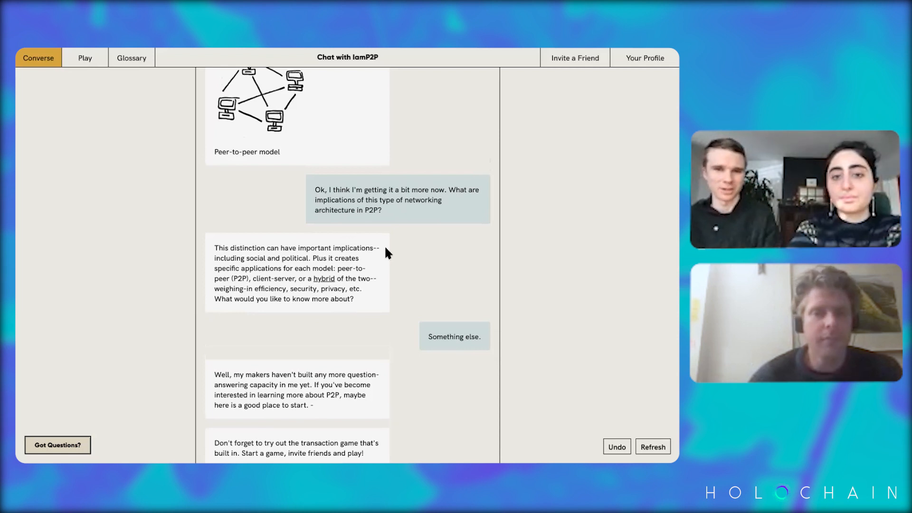
{"action": "mouse_move", "coordinate": [433, 260]}
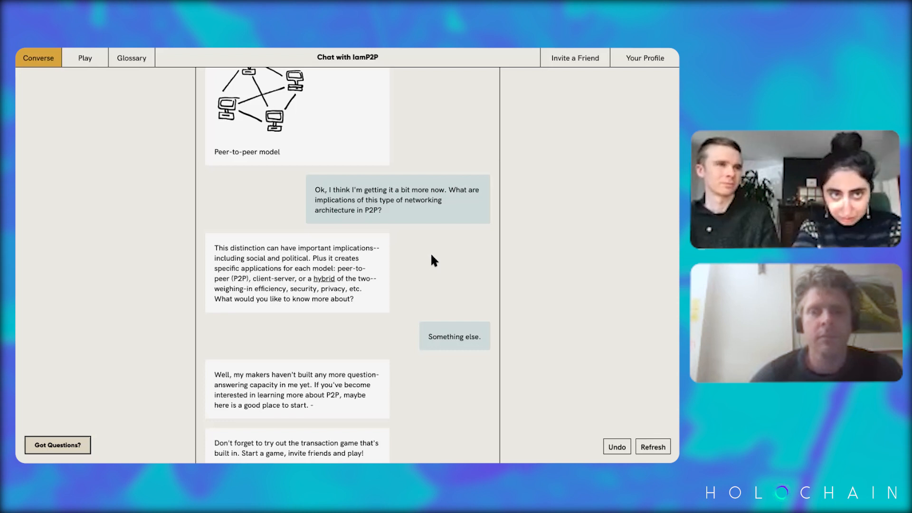
{"action": "mouse_move", "coordinate": [160, 132]}
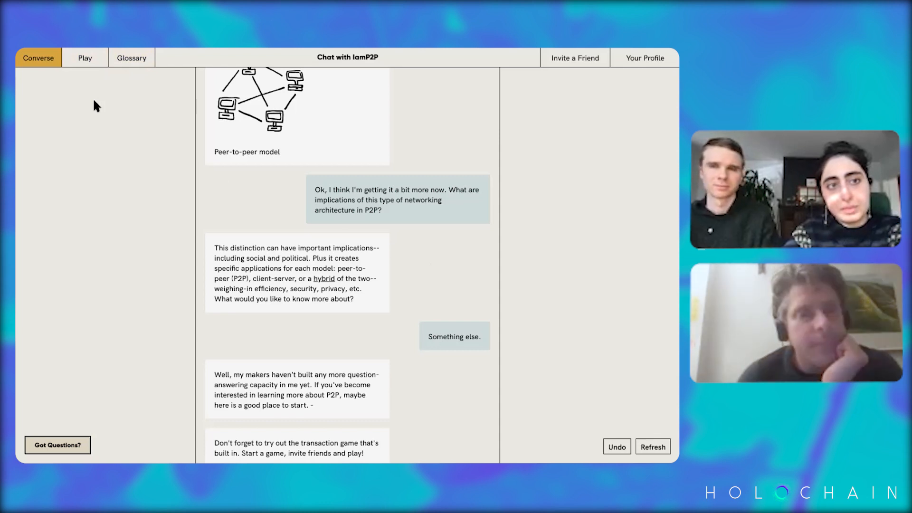
{"action": "mouse_move", "coordinate": [106, 92]}
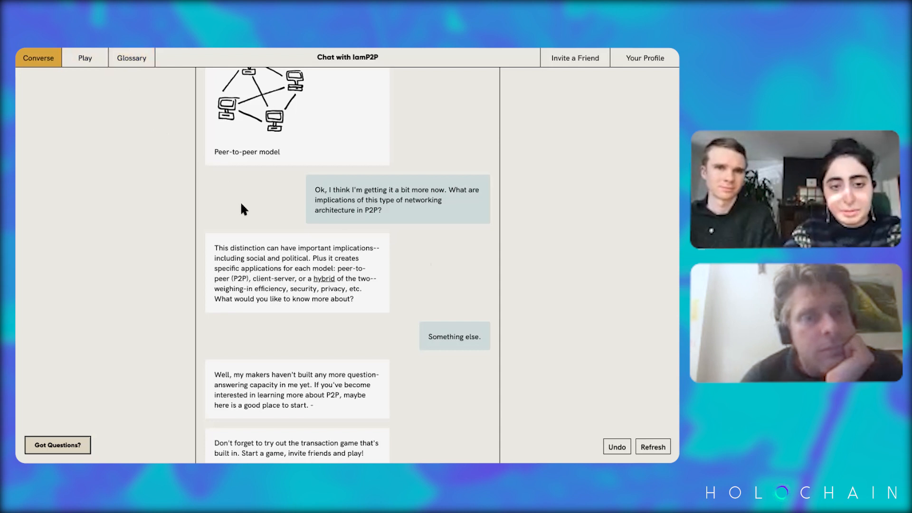
{"action": "mouse_move", "coordinate": [322, 283]}
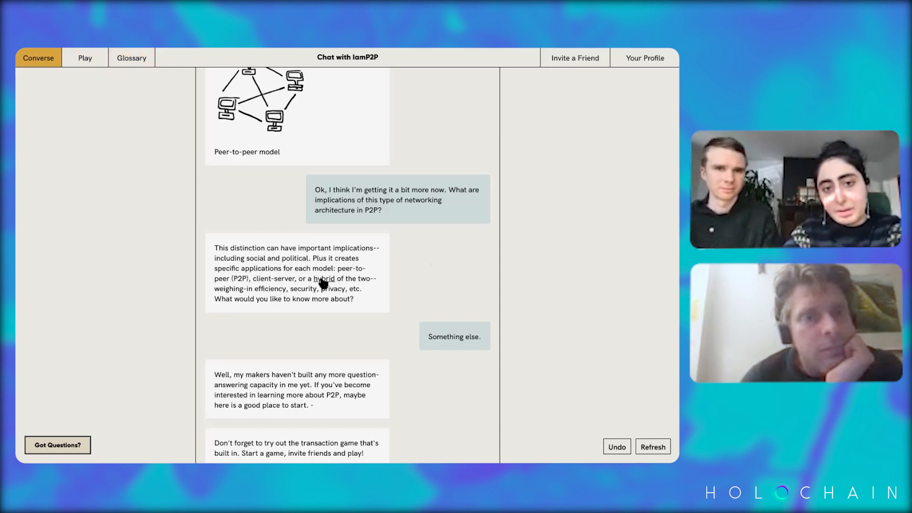
{"action": "mouse_move", "coordinate": [328, 286]}
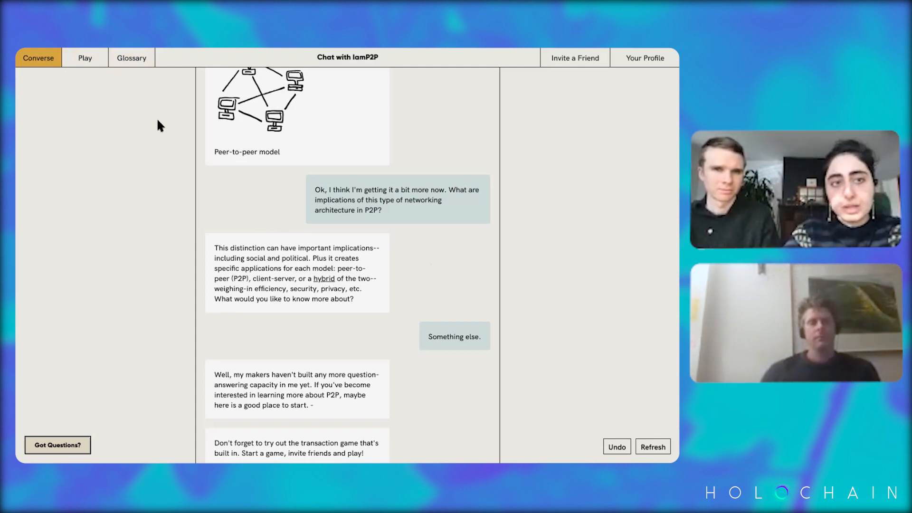
Open the Glossary listing protocols, cryptography, client-server and peer-to-peer terms.
{"action": "left_click", "coordinate": [132, 57]}
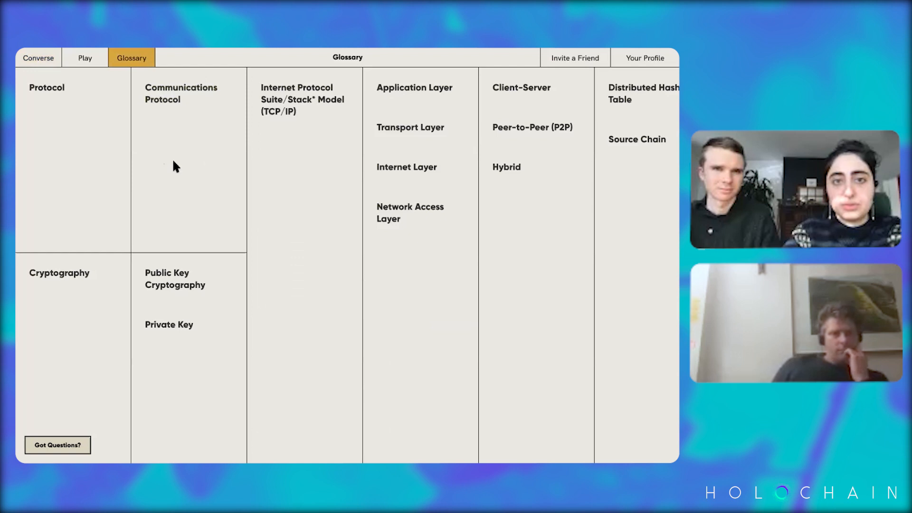
{"action": "mouse_move", "coordinate": [301, 209]}
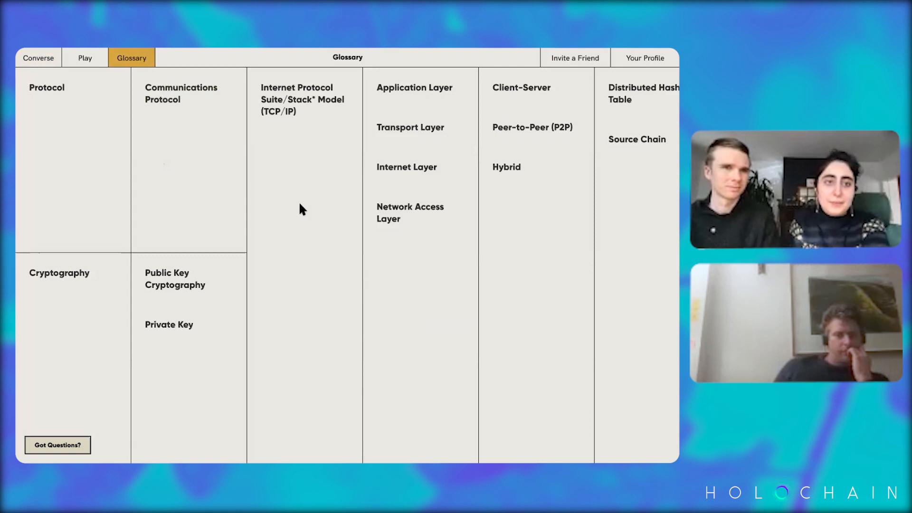
{"action": "mouse_move", "coordinate": [303, 206]}
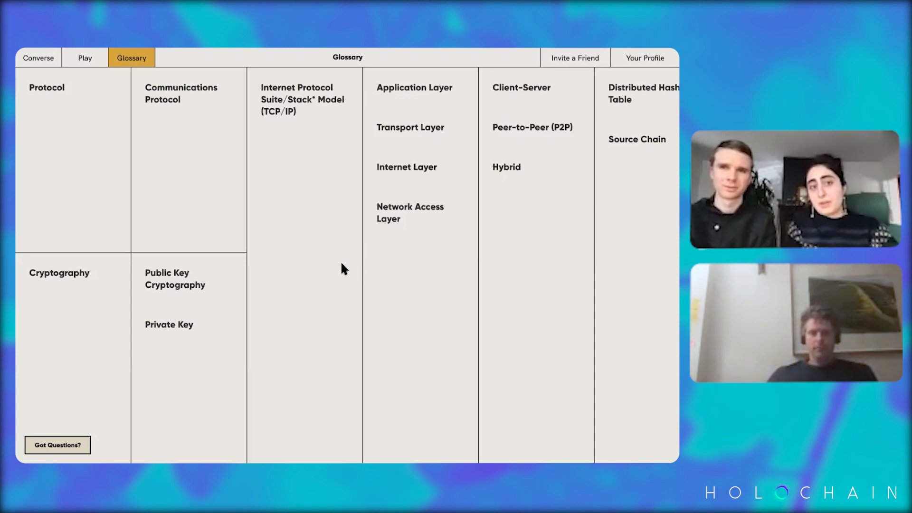
{"action": "mouse_move", "coordinate": [591, 137]}
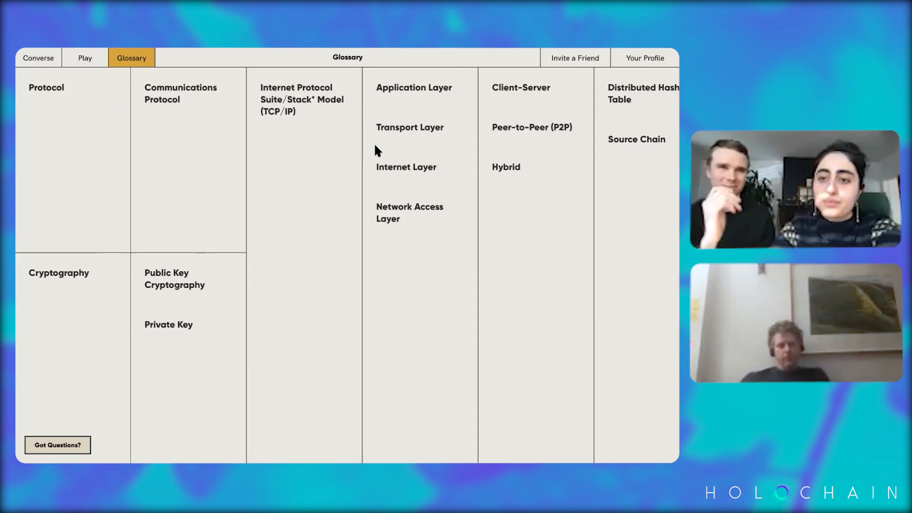
{"action": "mouse_move", "coordinate": [84, 178]}
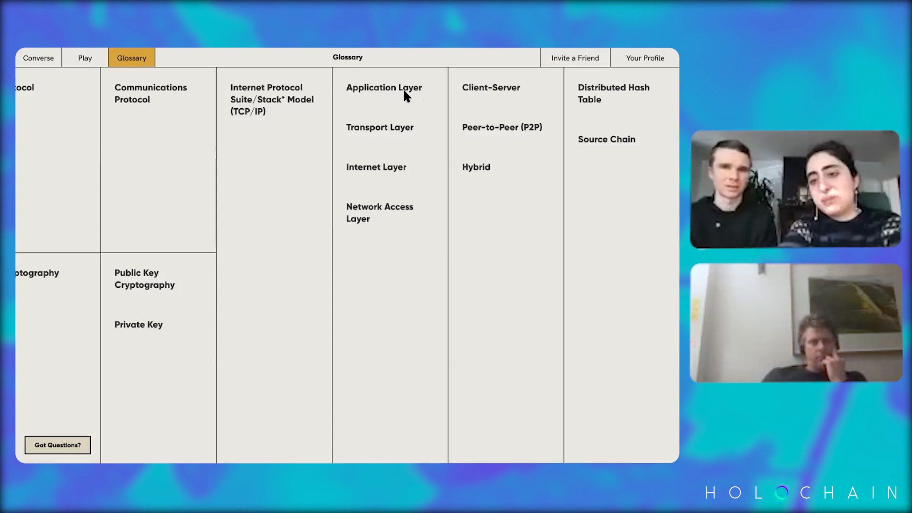
Expand the Application Layer, Internet Protocol Suite, Communications Protocol and Hybrid glossary definitions.
{"action": "left_click", "coordinate": [383, 87]}
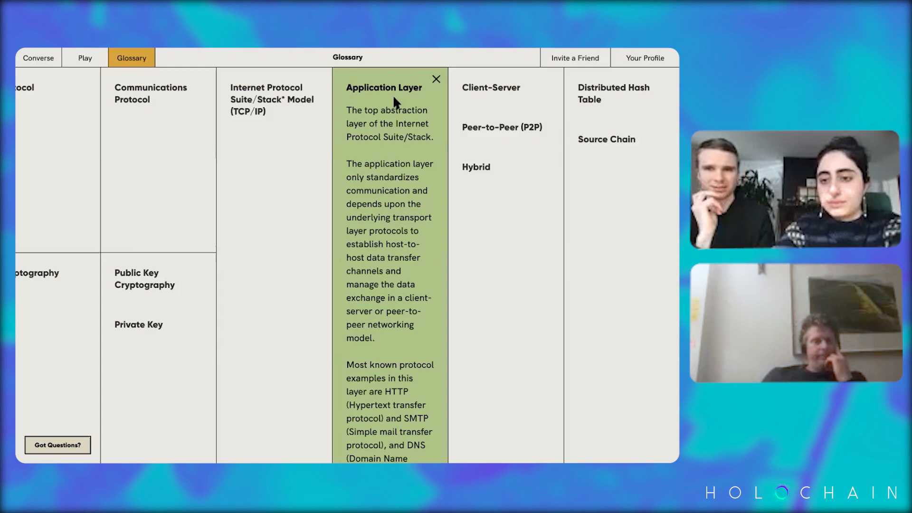
{"action": "left_click", "coordinate": [272, 99]}
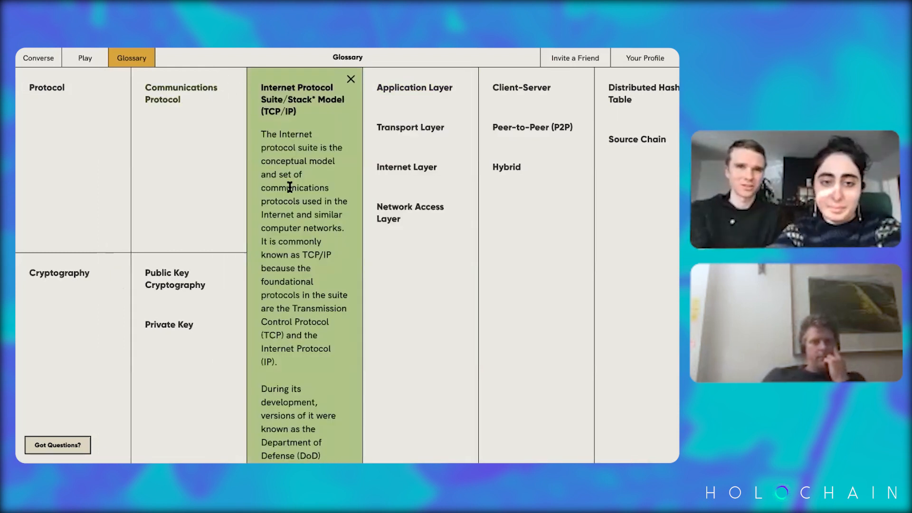
{"action": "scroll", "scroll_direction": "down", "scroll_amount": 3}
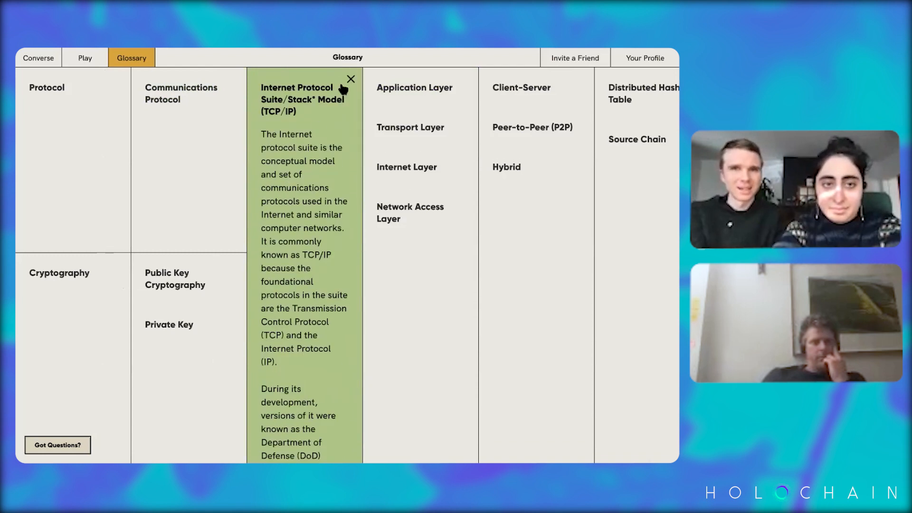
{"action": "left_click", "coordinate": [181, 93]}
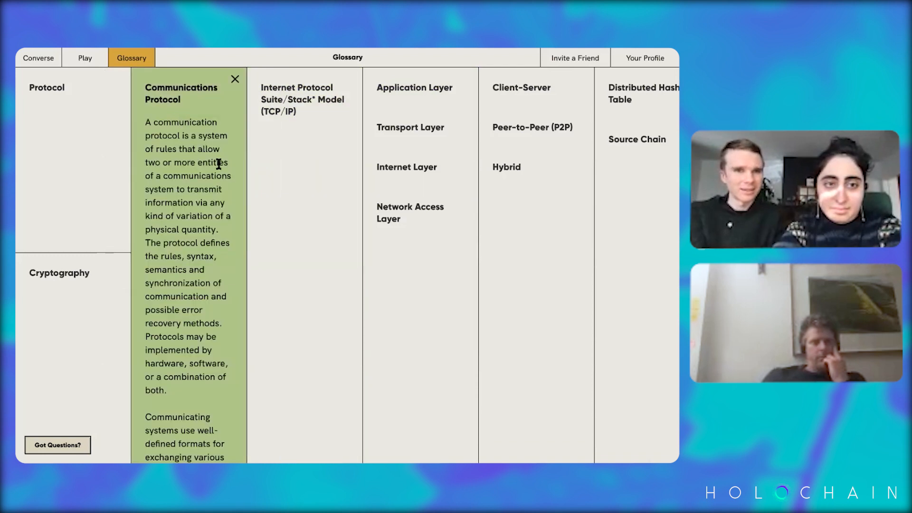
{"action": "scroll", "scroll_direction": "down", "scroll_amount": 3}
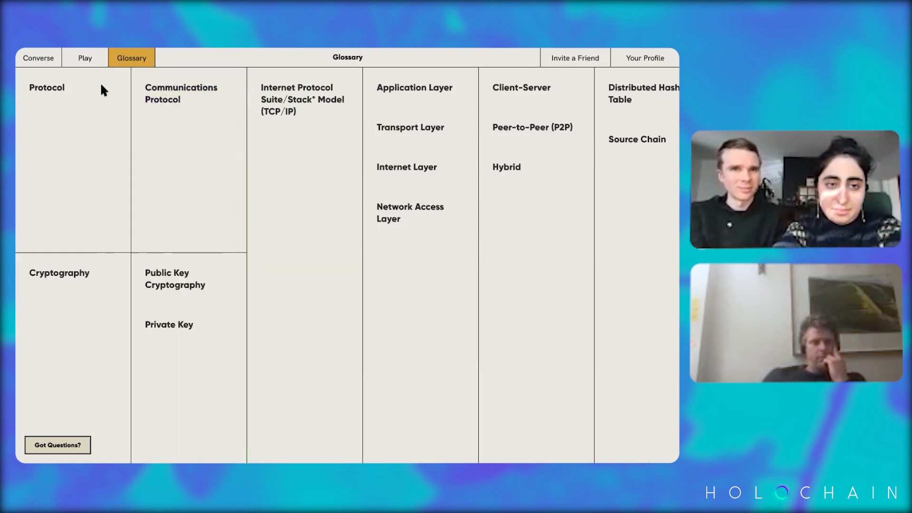
{"action": "left_click", "coordinate": [38, 57]}
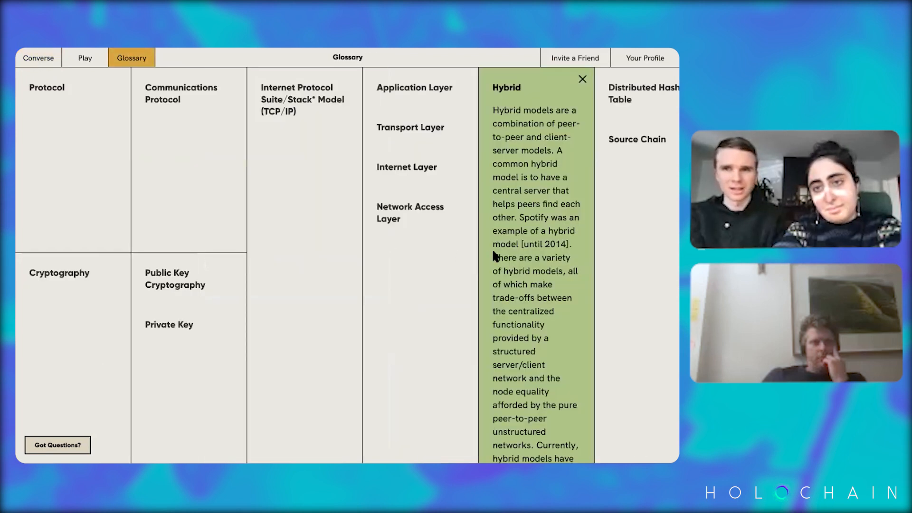
{"action": "mouse_move", "coordinate": [505, 261]}
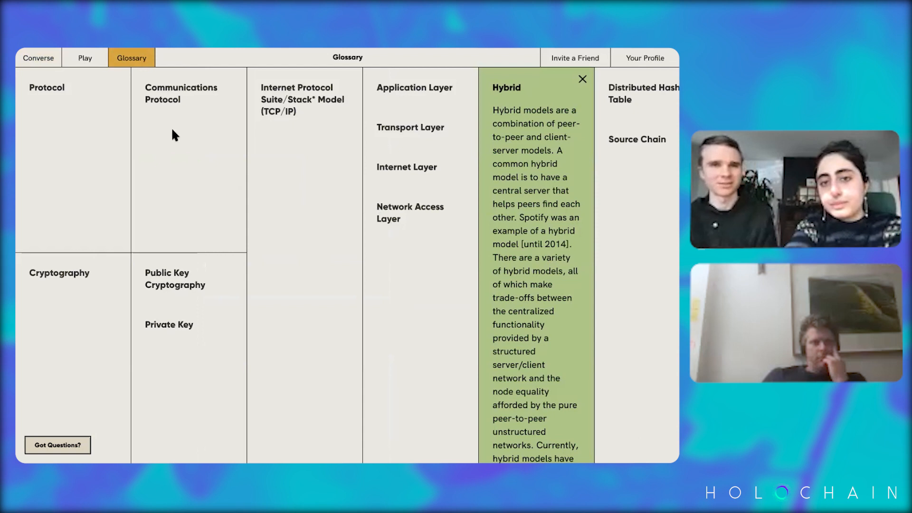
{"action": "mouse_move", "coordinate": [125, 107]}
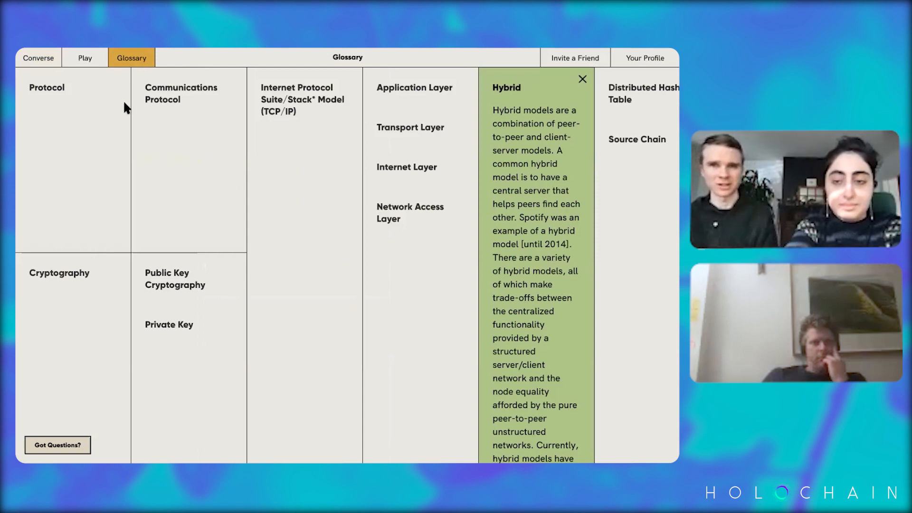
{"action": "mouse_move", "coordinate": [92, 103]}
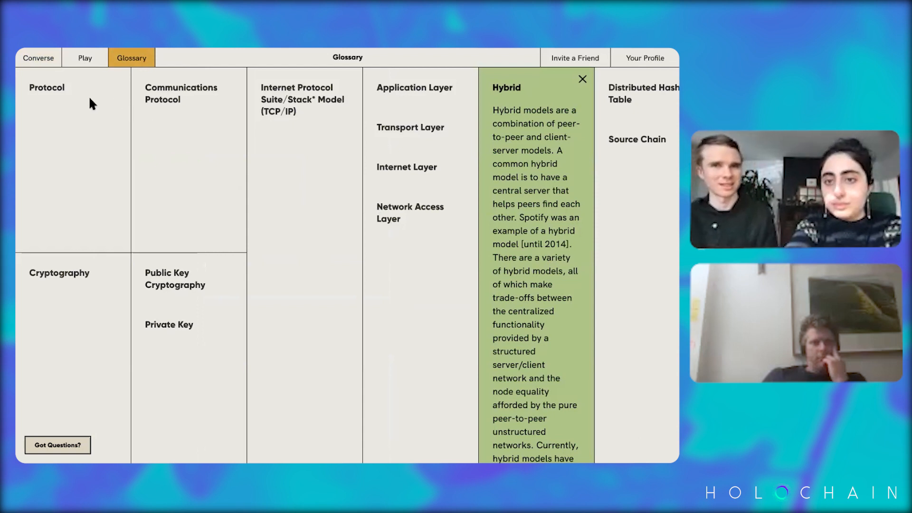
{"action": "mouse_move", "coordinate": [146, 158]}
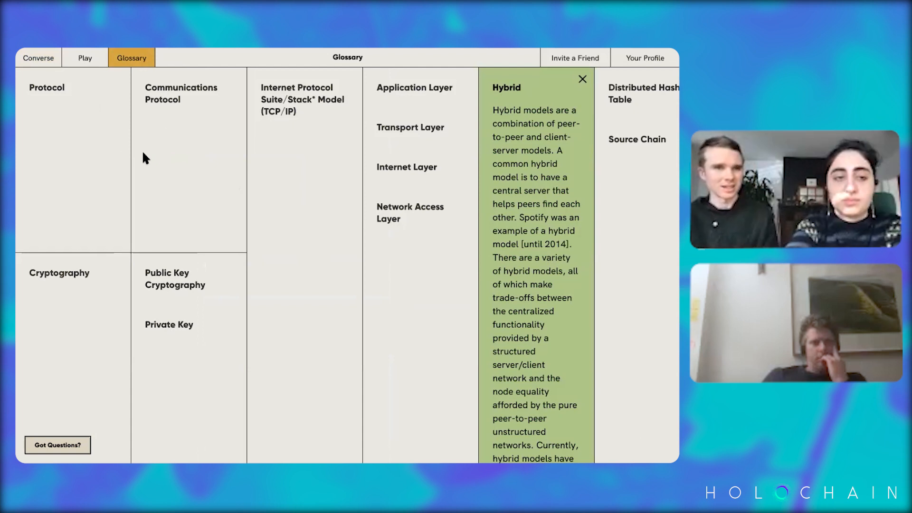
{"action": "mouse_move", "coordinate": [88, 117]}
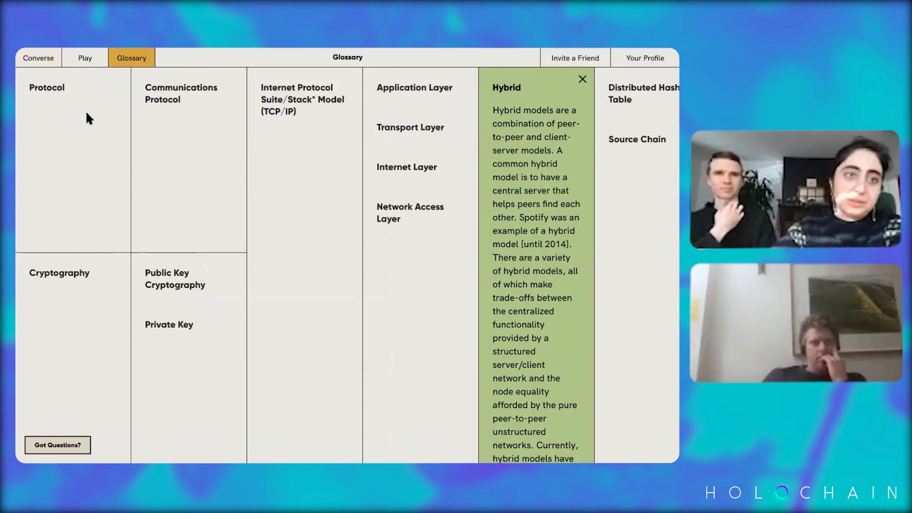
Open the Play tab's Transact Game with its 117 Cat Credit wallet balance.
{"action": "left_click", "coordinate": [85, 58]}
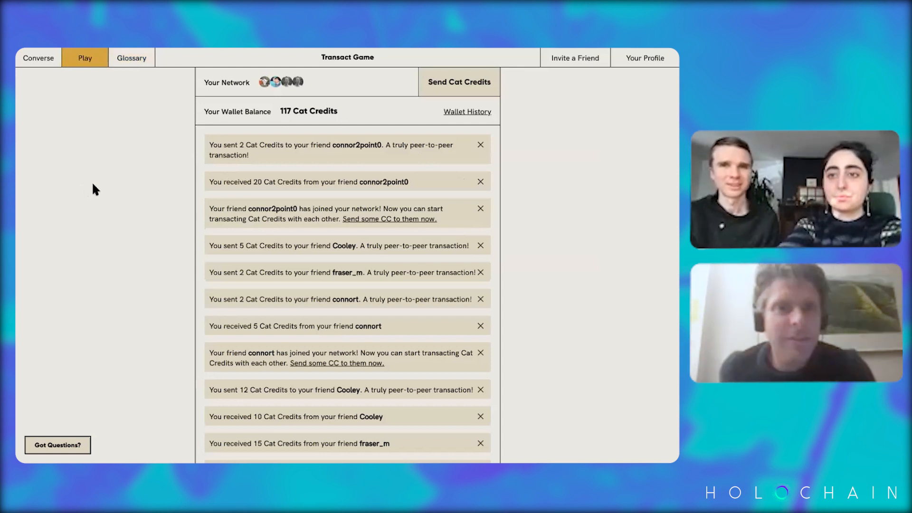
{"action": "mouse_move", "coordinate": [208, 166]}
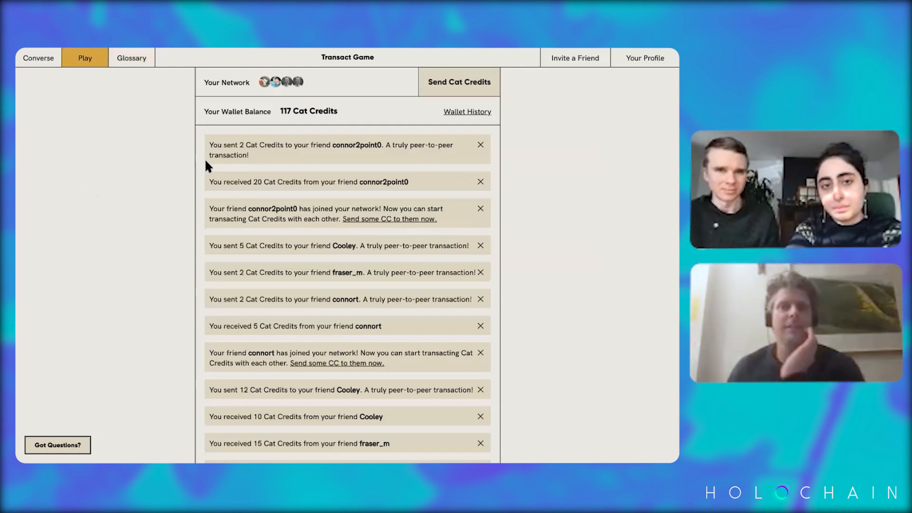
{"action": "mouse_move", "coordinate": [222, 122]}
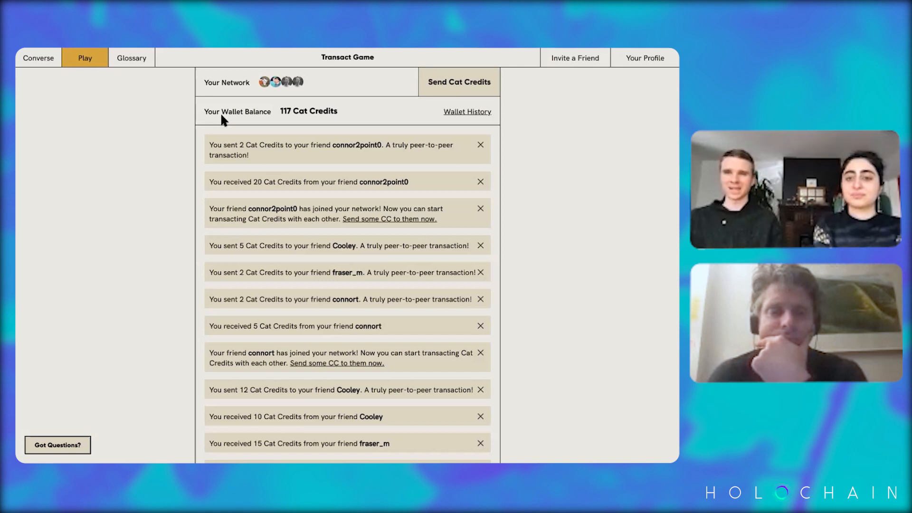
{"action": "mouse_move", "coordinate": [566, 102]}
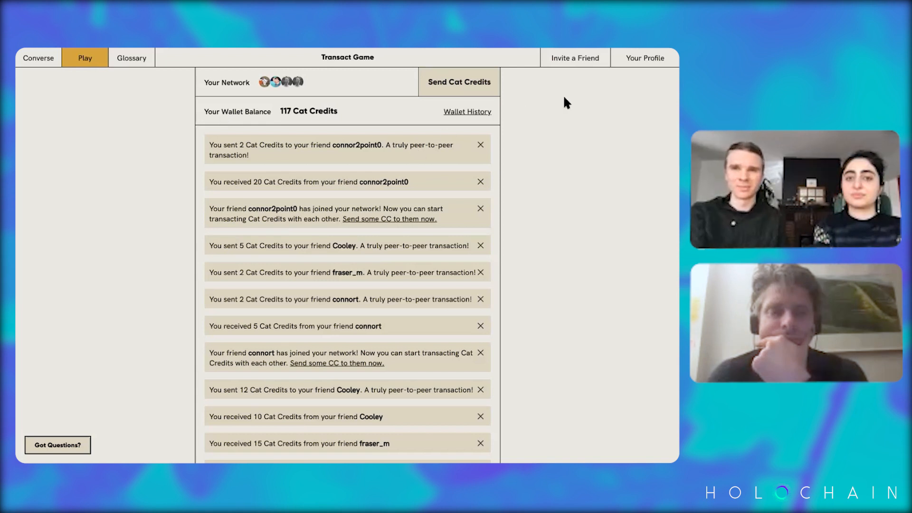
Open Invite a Friend and copy the game invitation secret to the clipboard.
{"action": "left_click", "coordinate": [575, 57]}
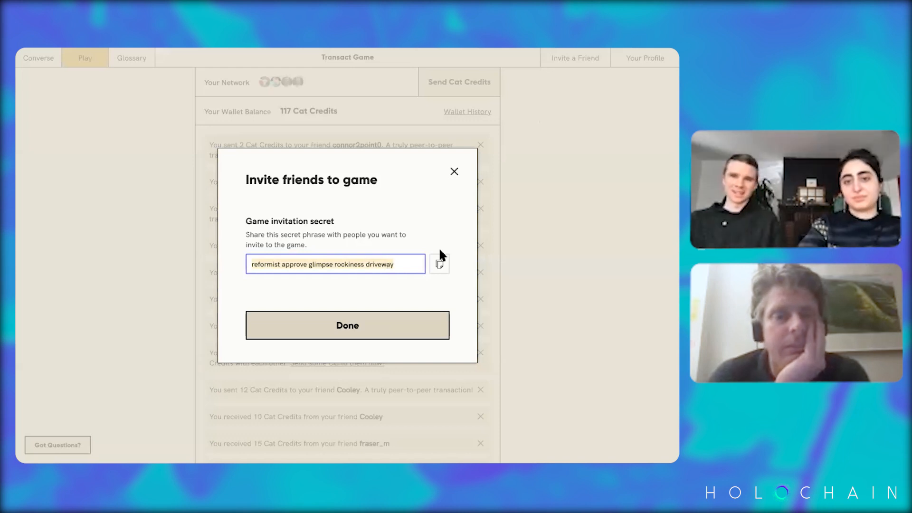
{"action": "left_click", "coordinate": [439, 264]}
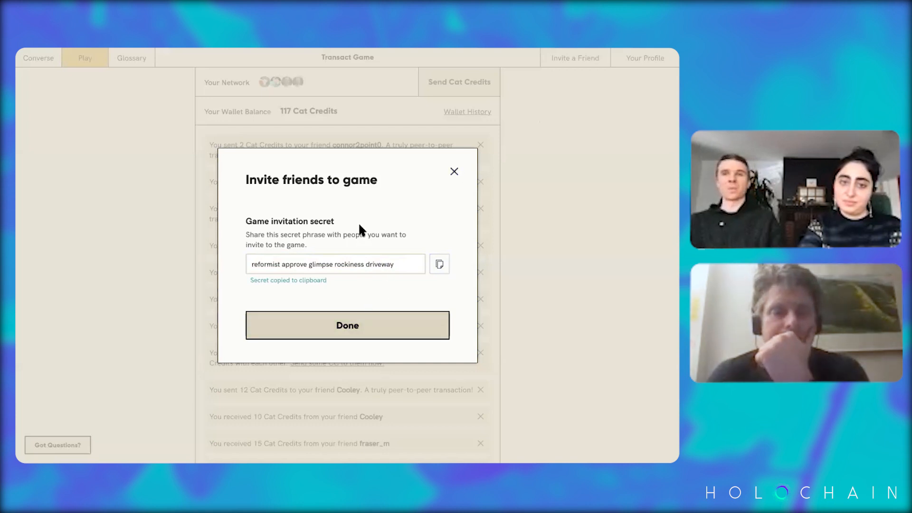
{"action": "mouse_move", "coordinate": [363, 326]}
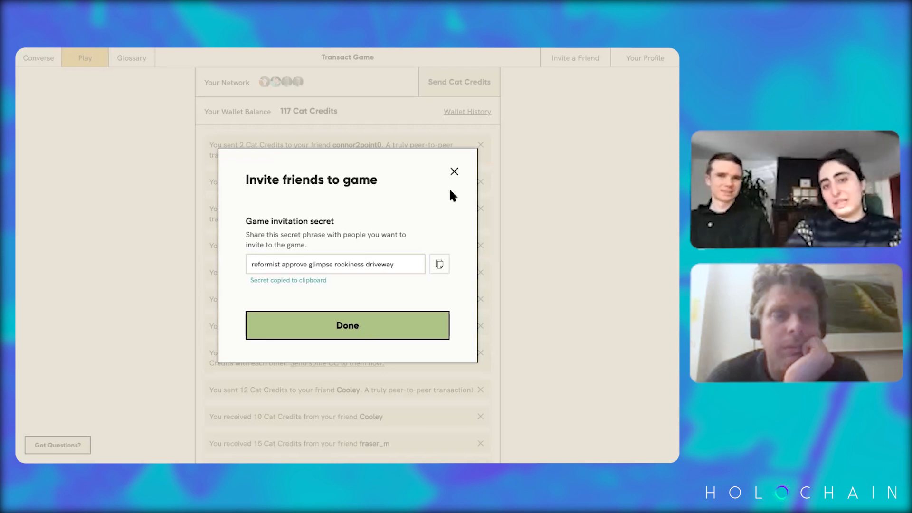
Close the invite dialog, then expand and collapse the Wallet History.
{"action": "left_click", "coordinate": [347, 326]}
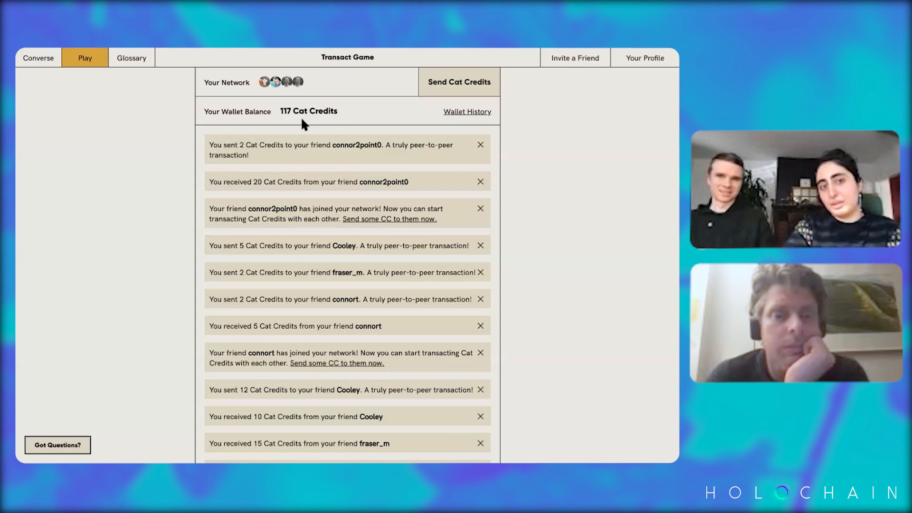
{"action": "mouse_move", "coordinate": [375, 126]}
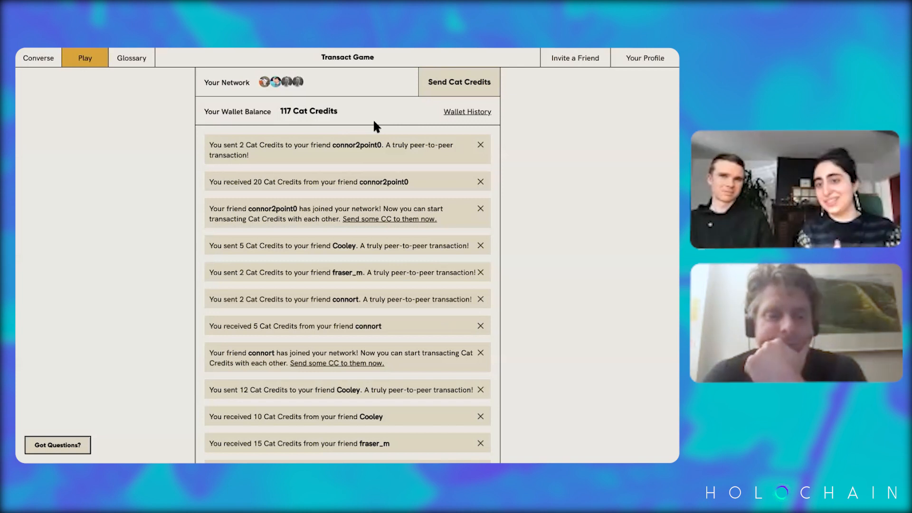
{"action": "mouse_move", "coordinate": [444, 115]}
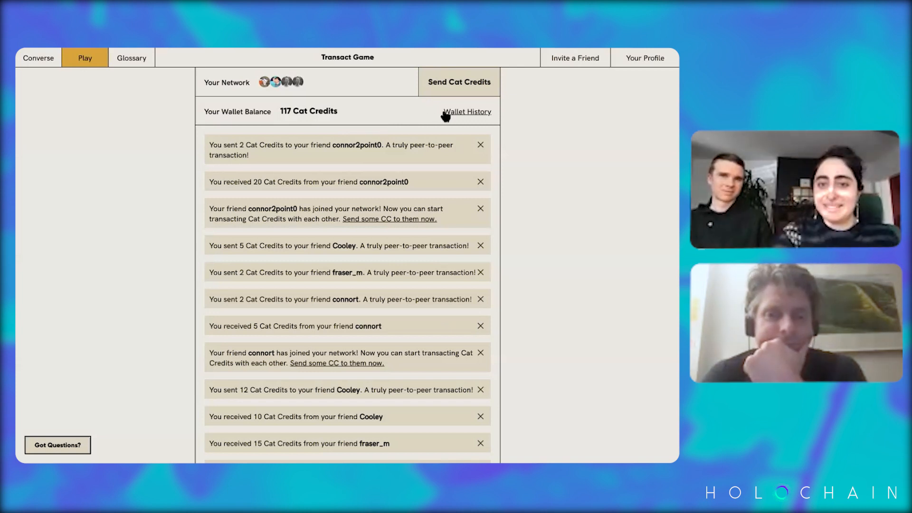
{"action": "left_click", "coordinate": [467, 111]}
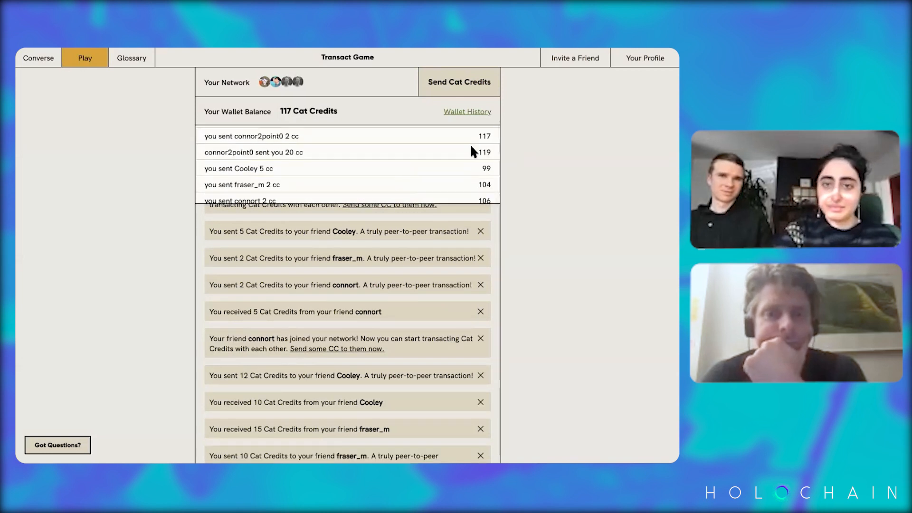
{"action": "left_click", "coordinate": [458, 82]}
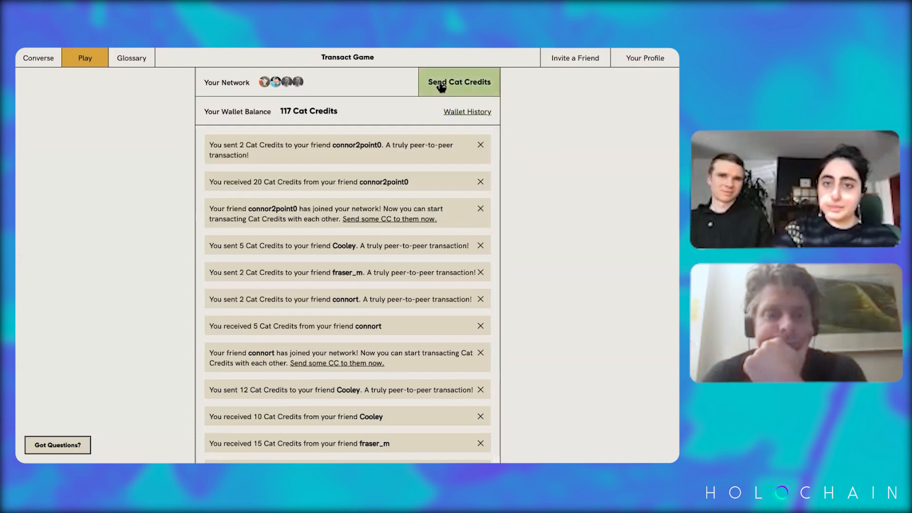
Send 10 Cat Credits to the last friend in the recipient list.
{"action": "left_click", "coordinate": [459, 82]}
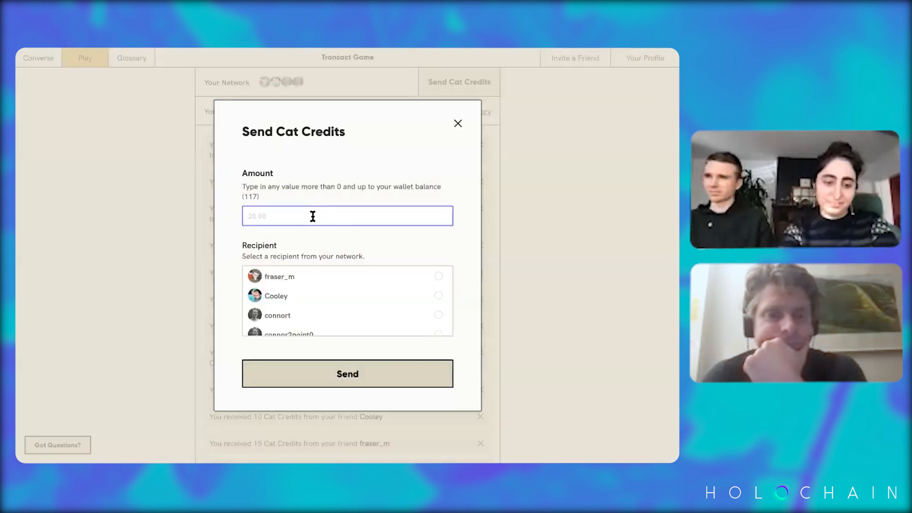
{"action": "type", "text": "10"}
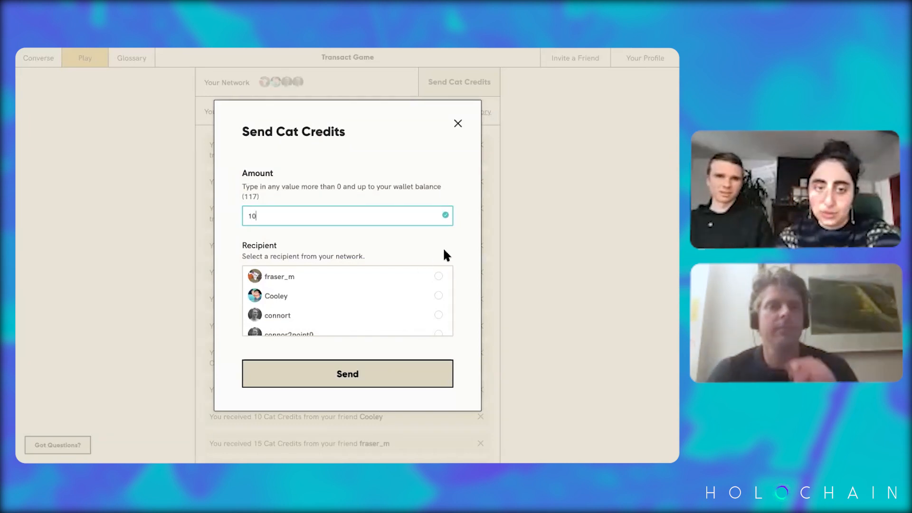
{"action": "scroll", "scroll_direction": "down", "scroll_amount": 3}
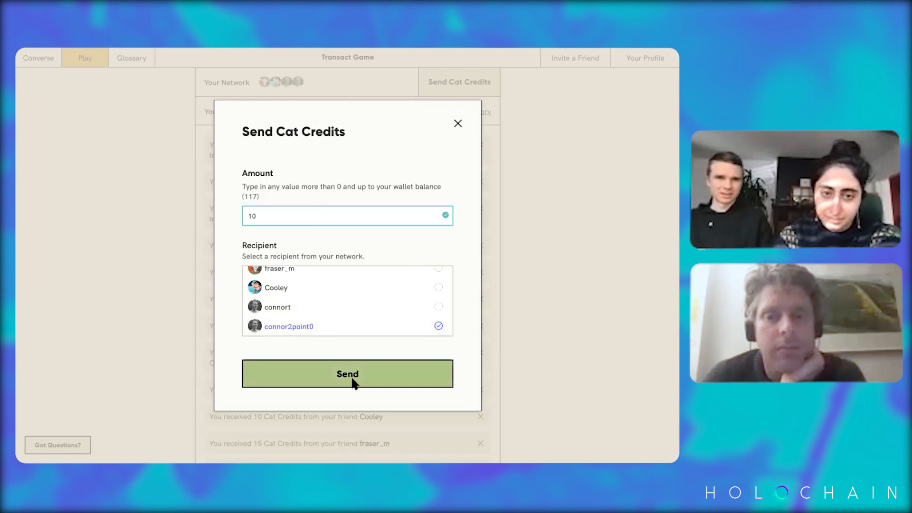
{"action": "left_click", "coordinate": [347, 374]}
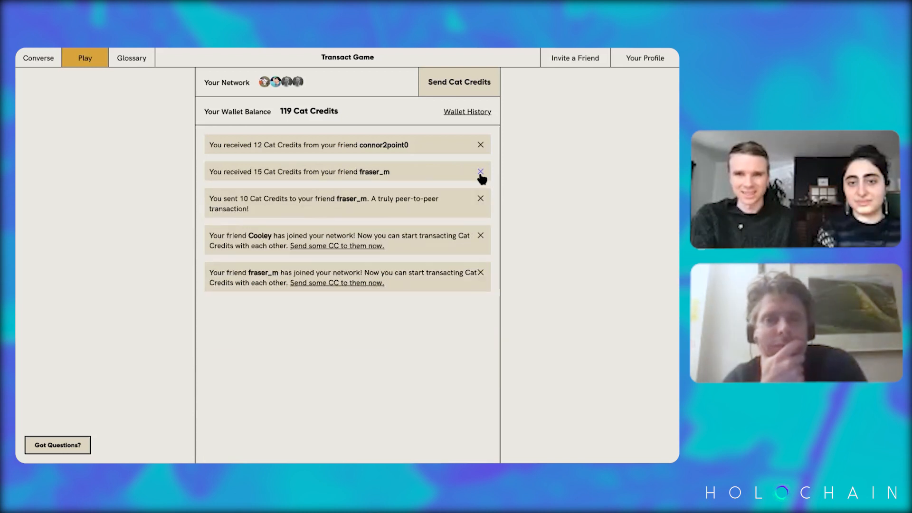
{"action": "left_click", "coordinate": [480, 172]}
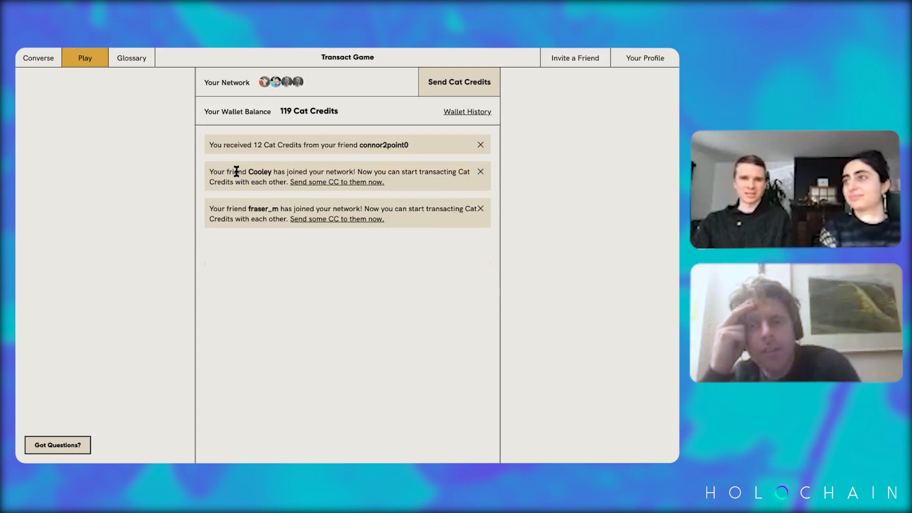
{"action": "mouse_move", "coordinate": [308, 88]}
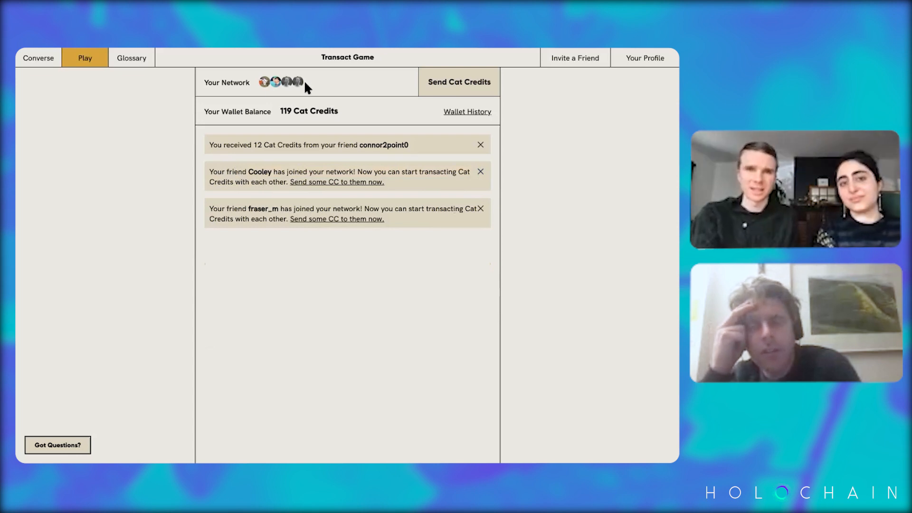
{"action": "mouse_move", "coordinate": [266, 86]}
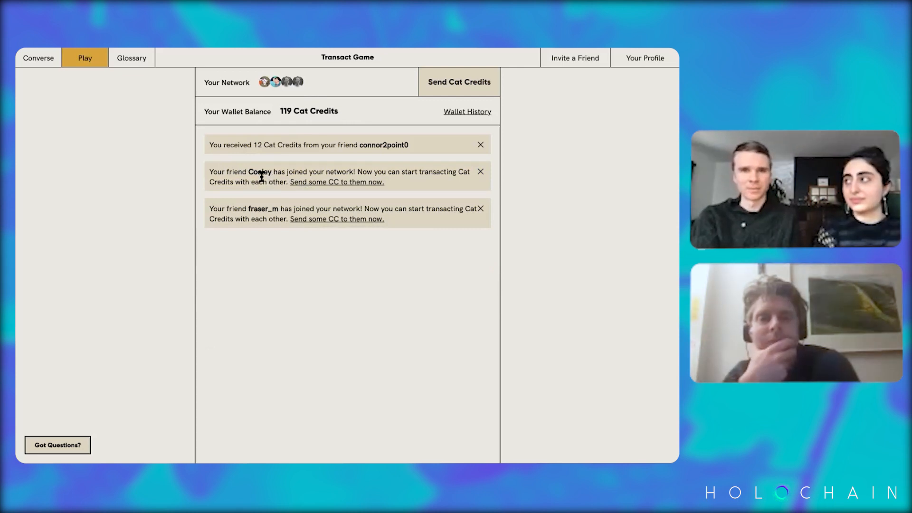
{"action": "mouse_move", "coordinate": [302, 186]}
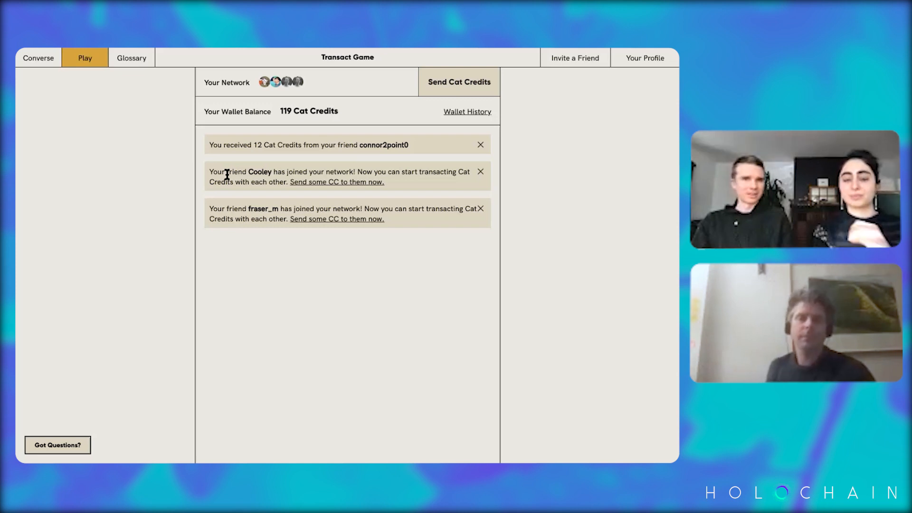
{"action": "mouse_move", "coordinate": [380, 91]}
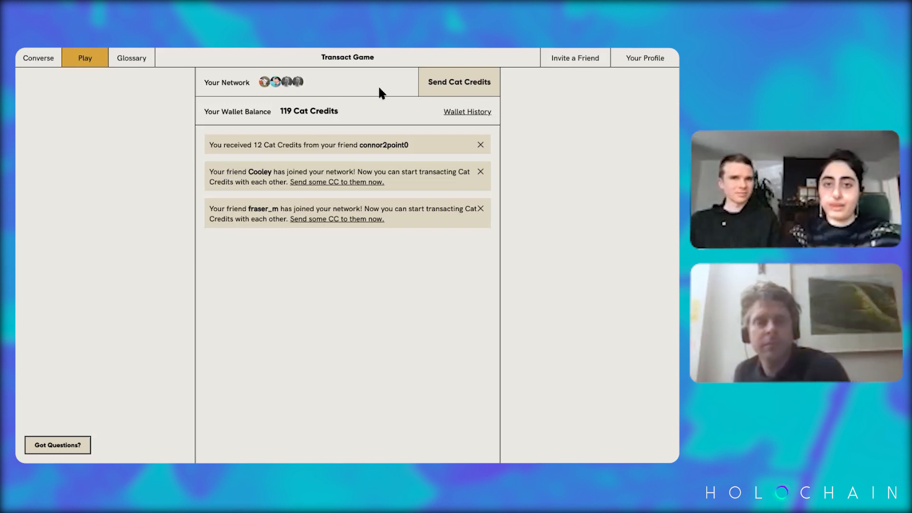